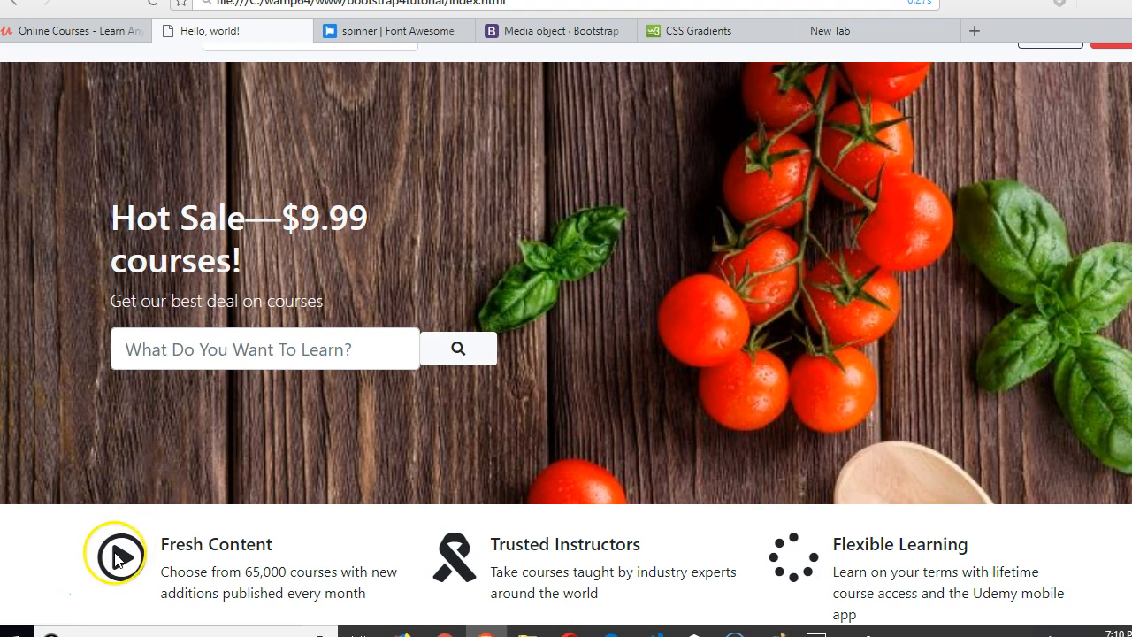
mouse_move(364, 380)
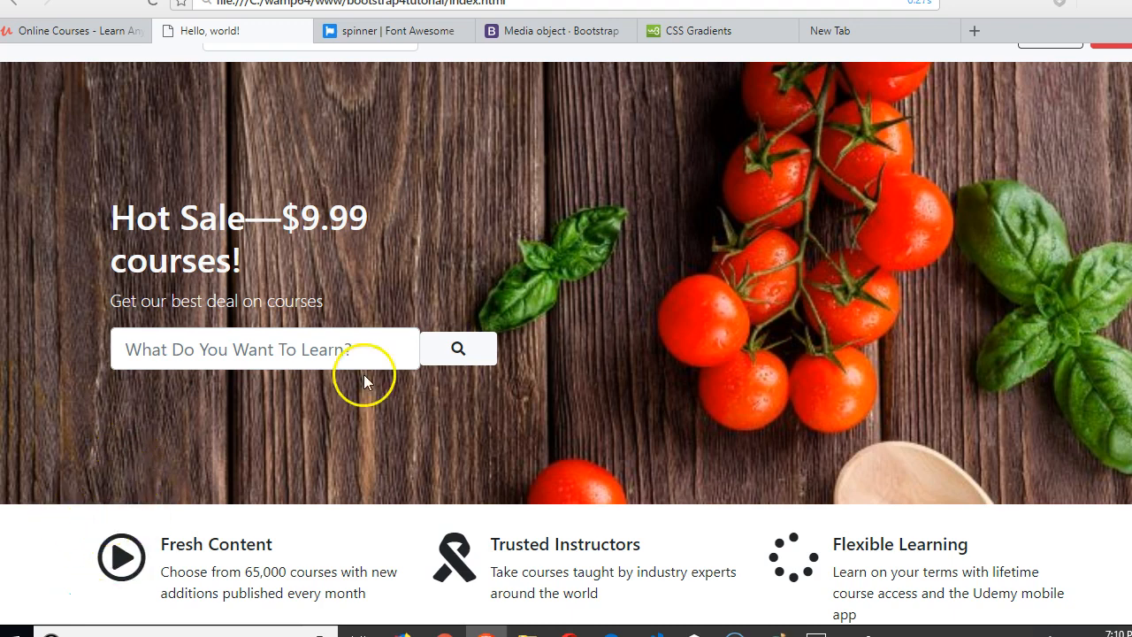
mouse_move(828, 32)
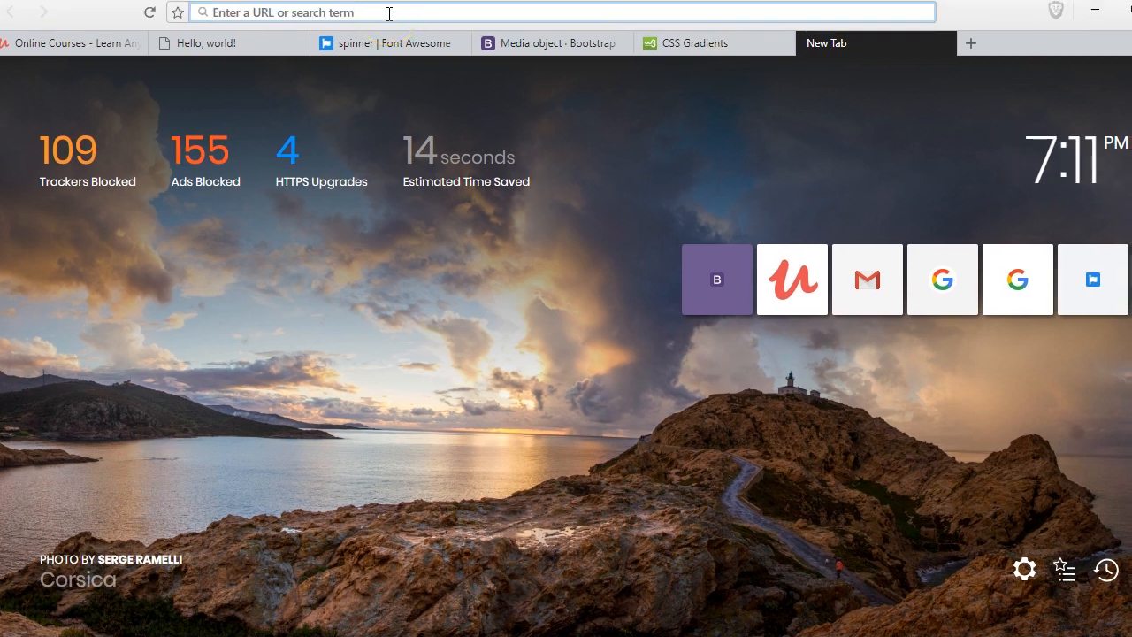
- Search Google for css3 gradient, then view Udemy's red-gradient features strip for reference
type("css3 gradie")
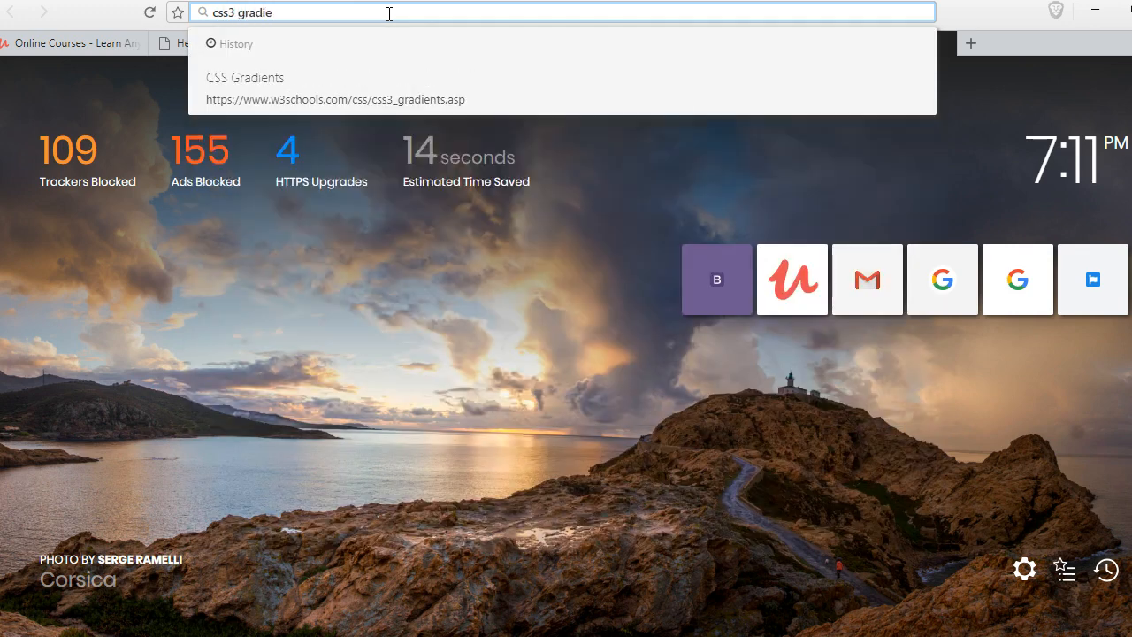
key("Return")
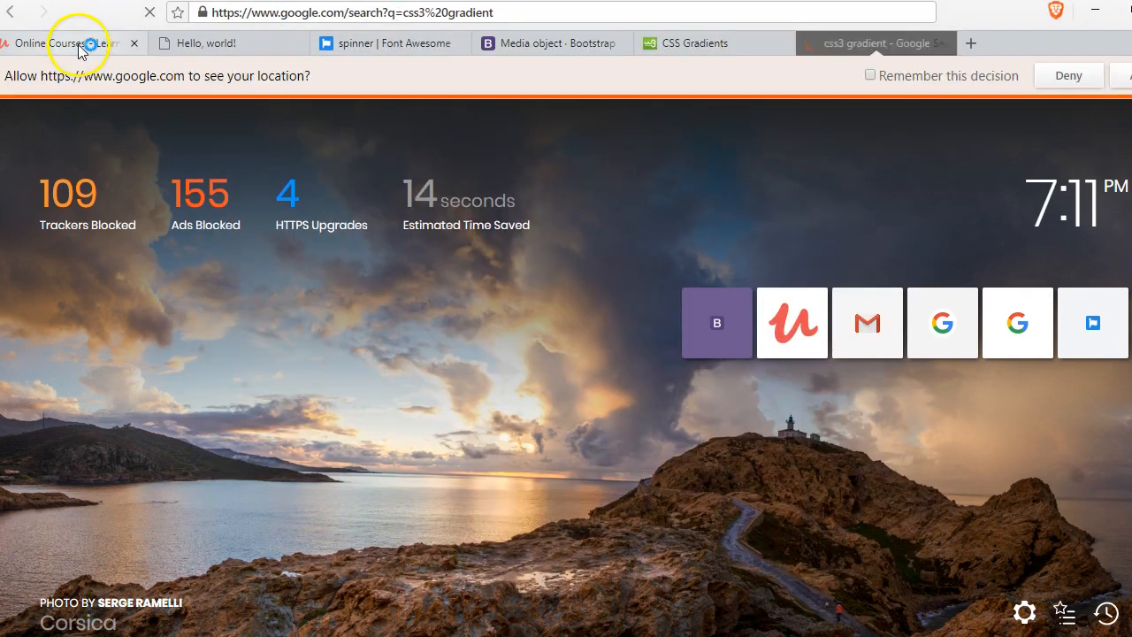
left_click(70, 43)
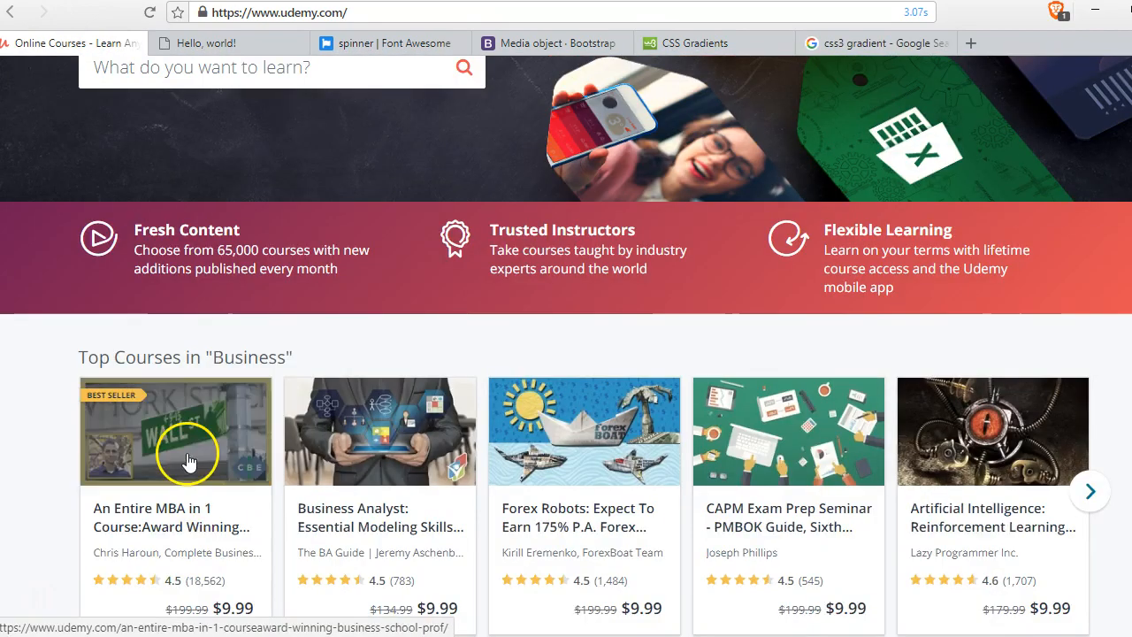
scroll("up", 3)
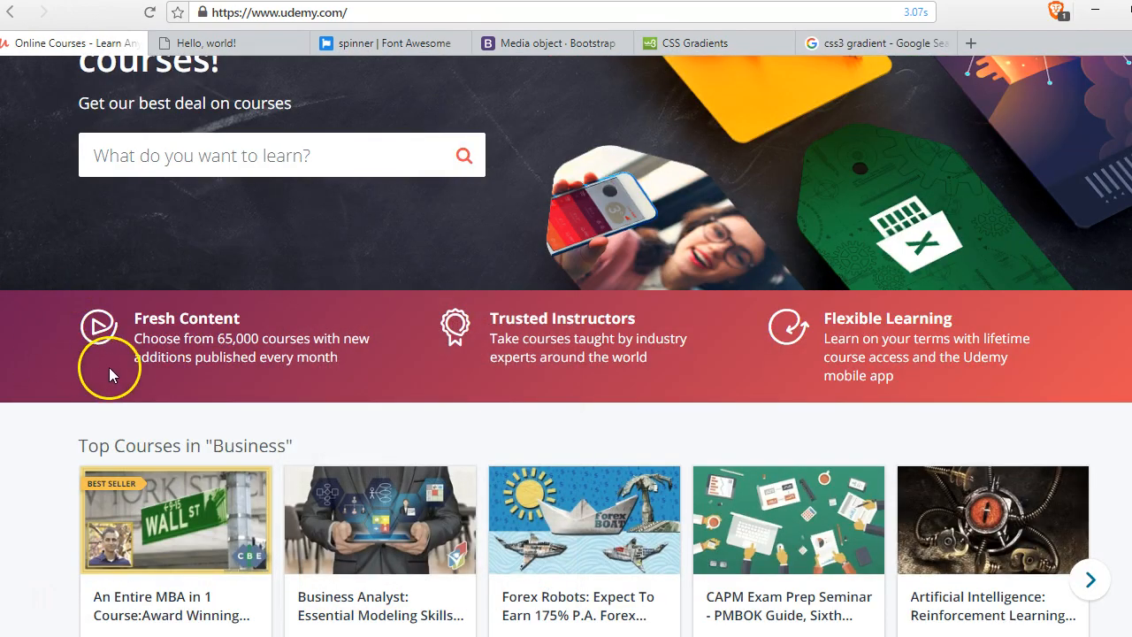
mouse_move(485, 391)
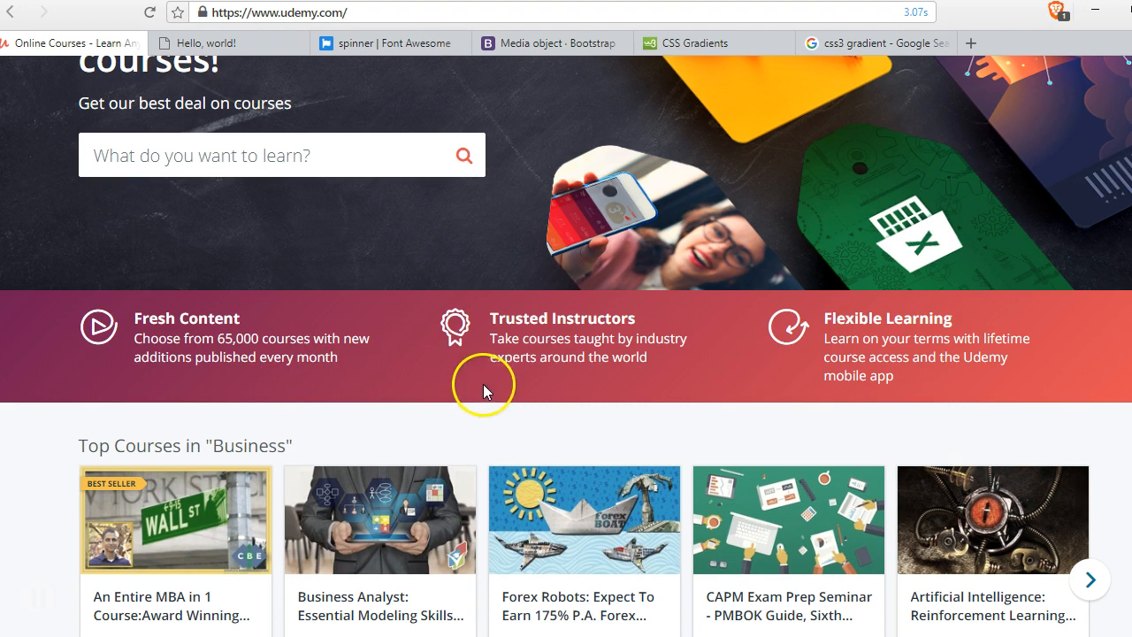
mouse_move(281, 42)
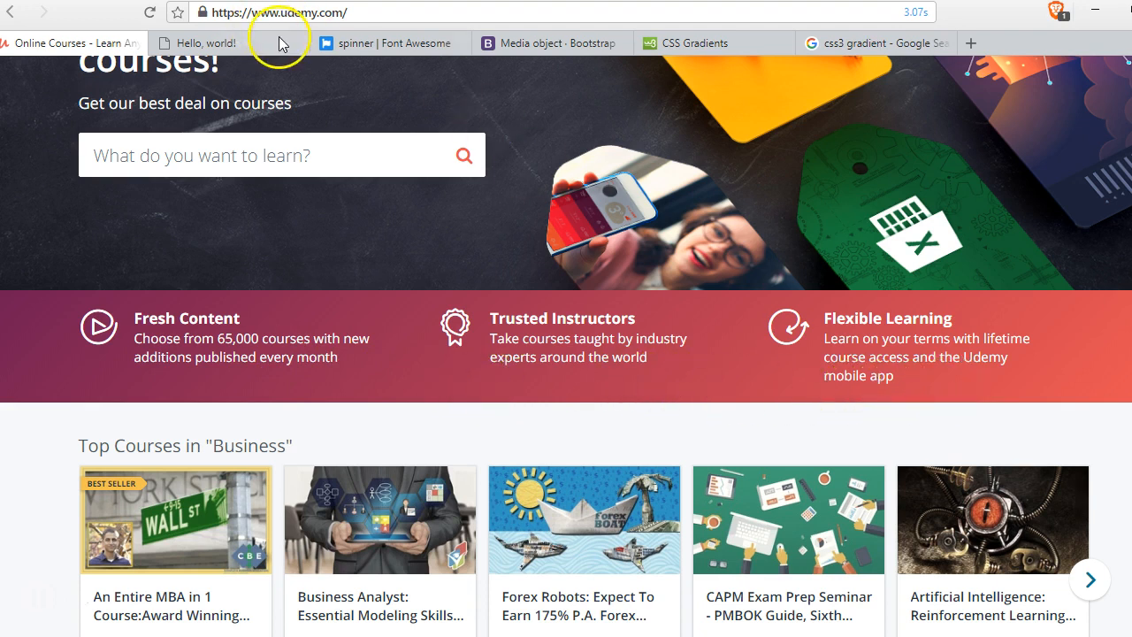
- From the css3 gradient results, launch ColorZilla's Ultimate CSS Gradient Generator in a new tab
left_click(876, 43)
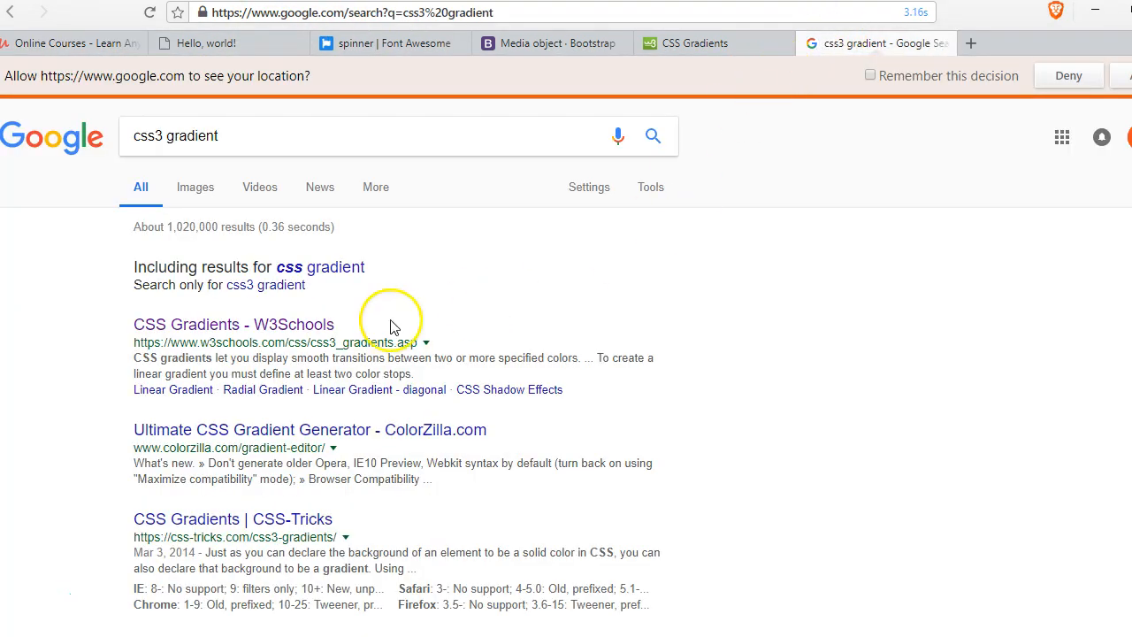
scroll("down", 3)
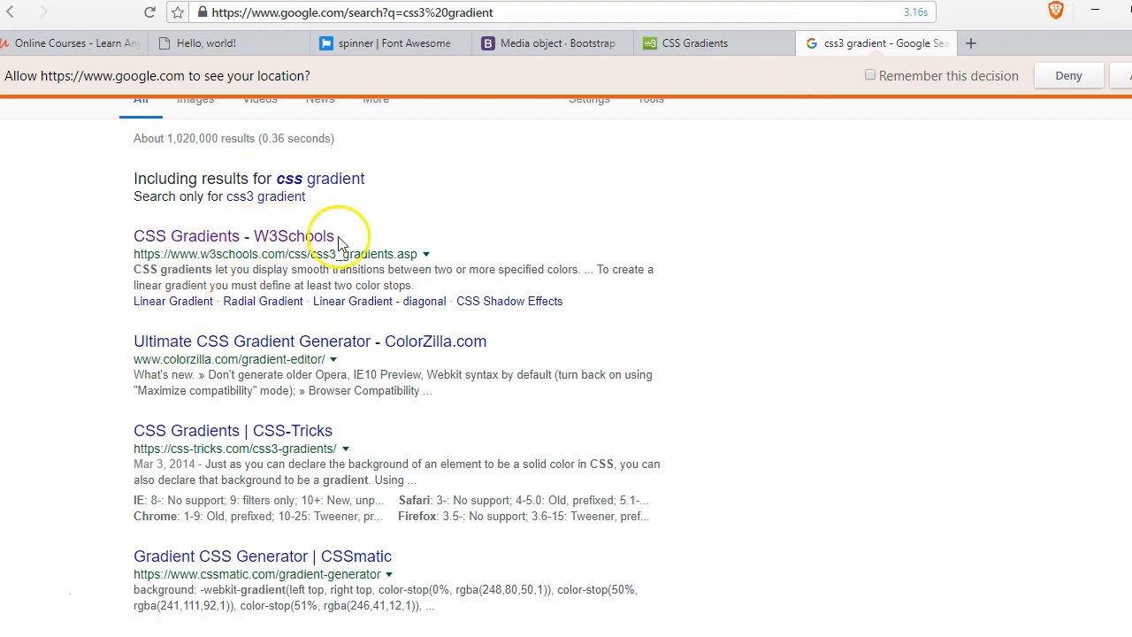
mouse_move(272, 244)
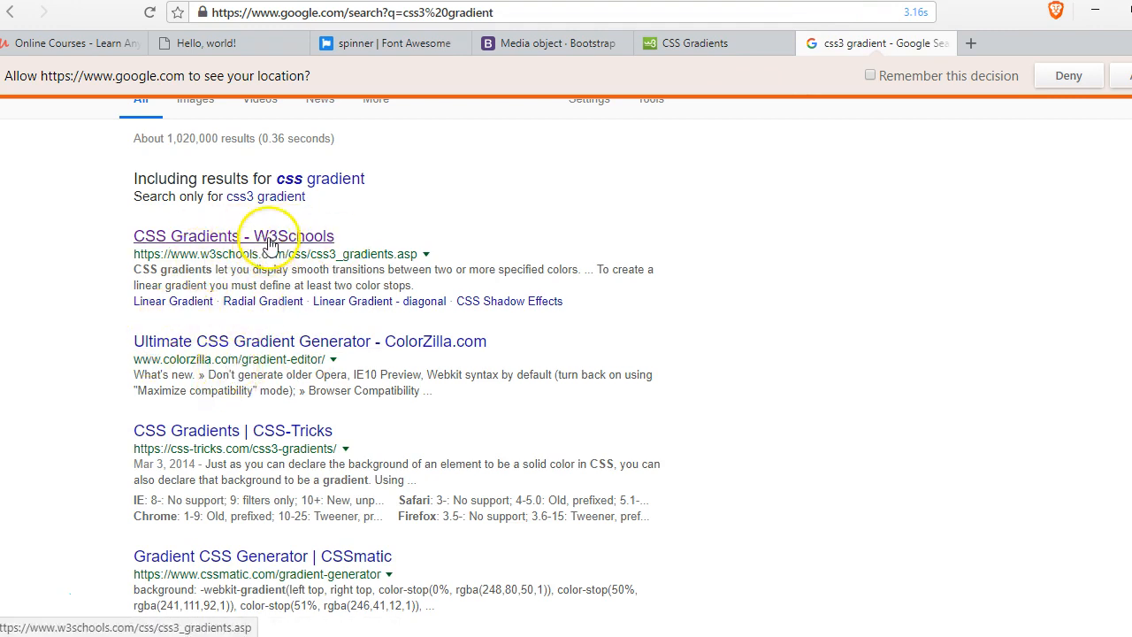
right_click(257, 339)
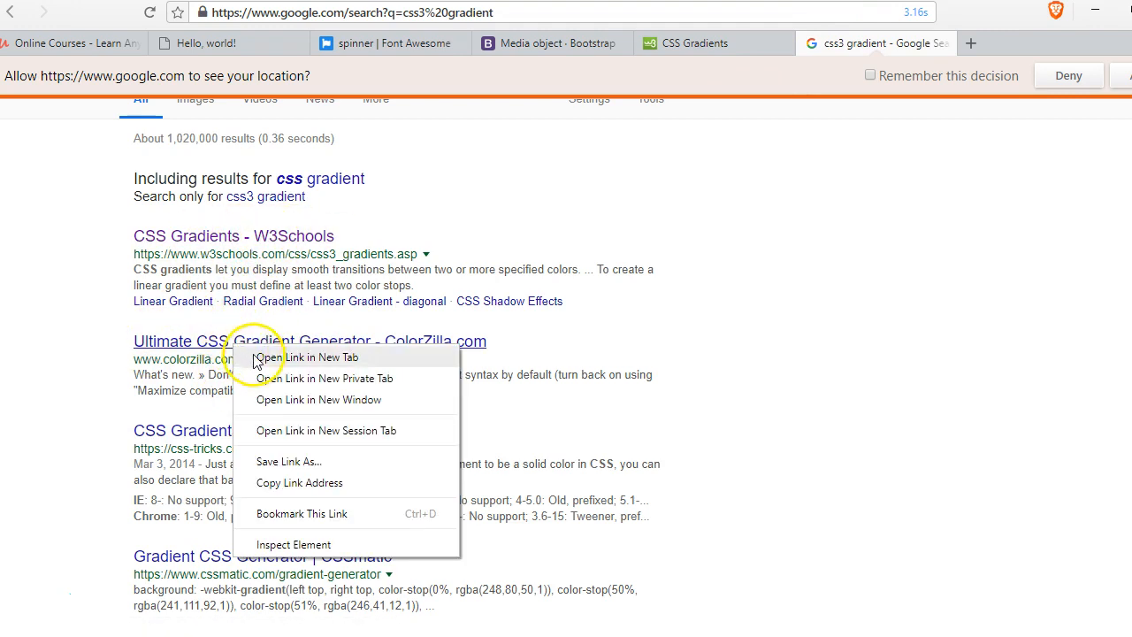
left_click(320, 357)
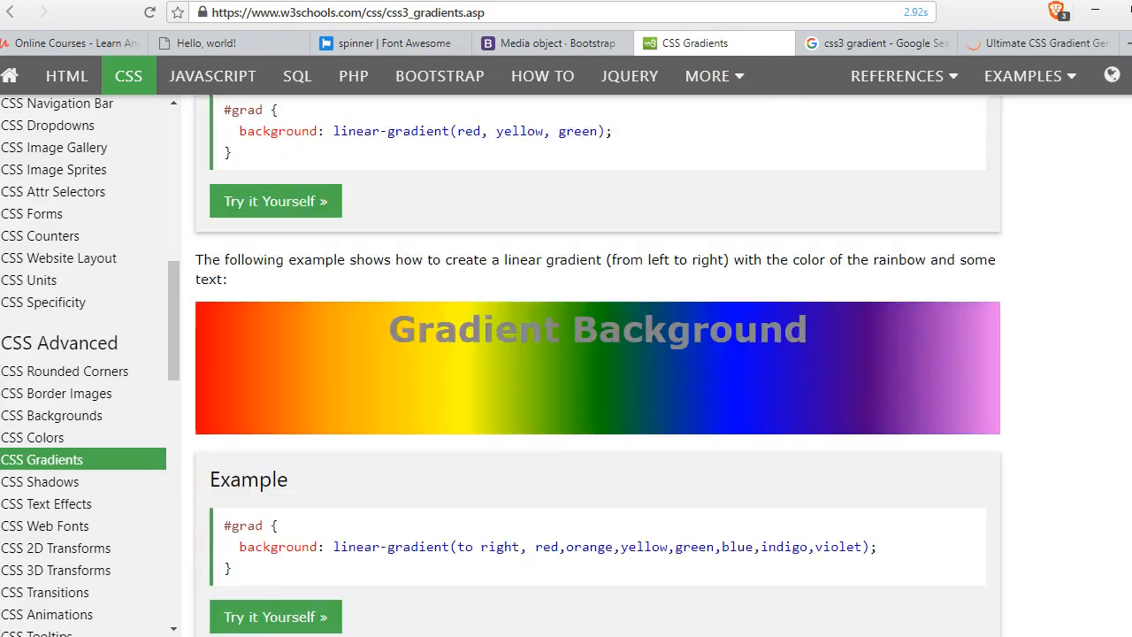
scroll("up", 3)
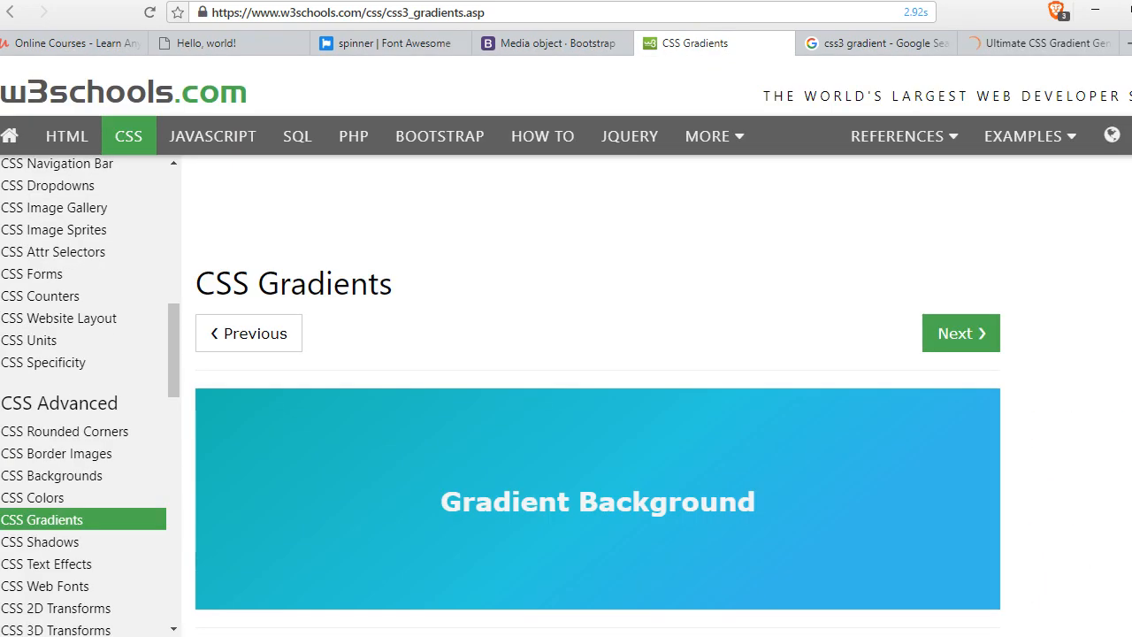
scroll("down", 3)
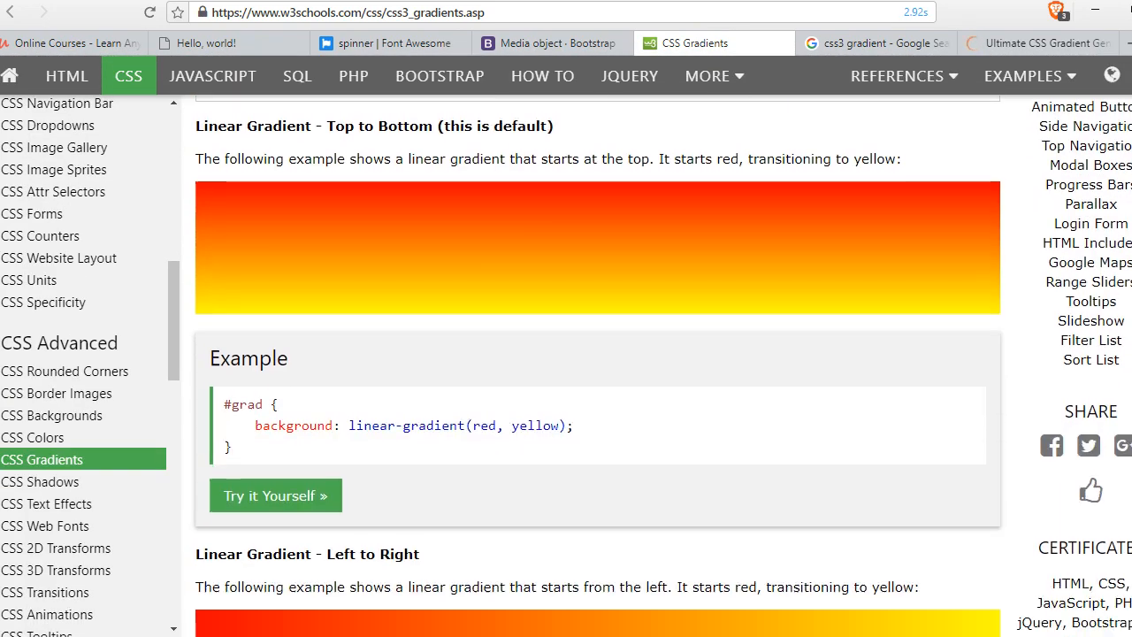
scroll("down", 3)
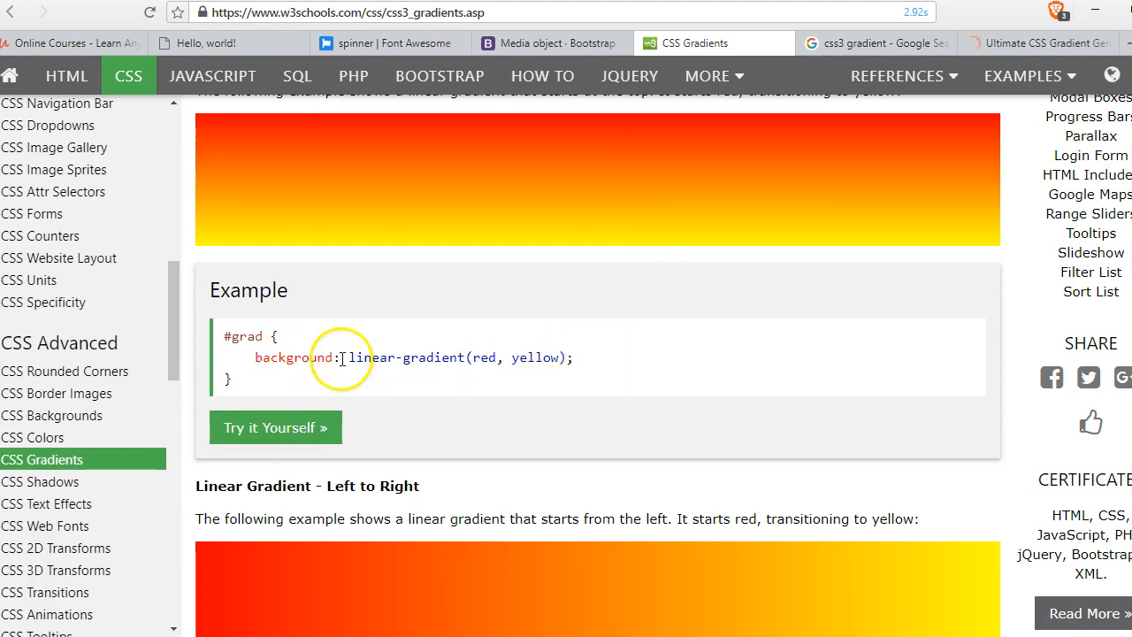
scroll("down", 3)
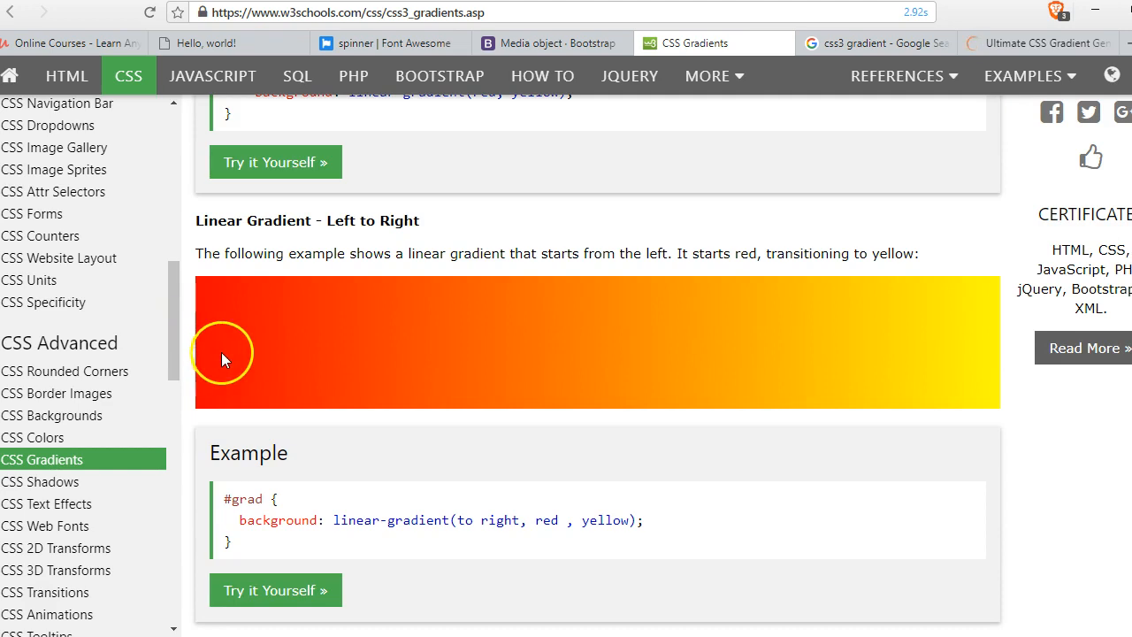
mouse_move(269, 363)
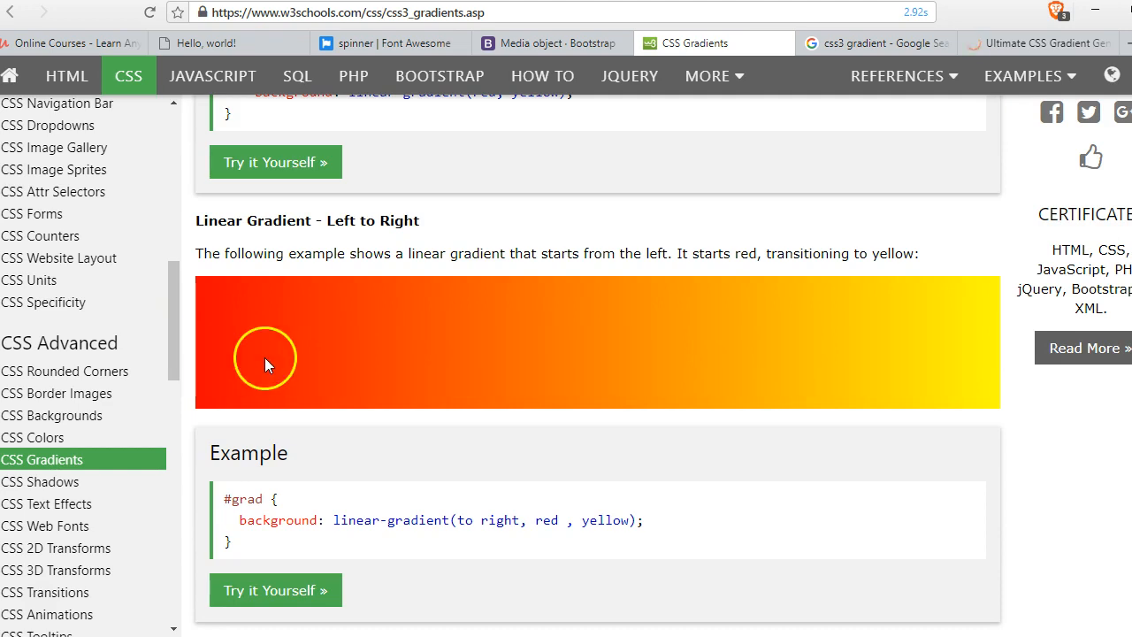
mouse_move(651, 527)
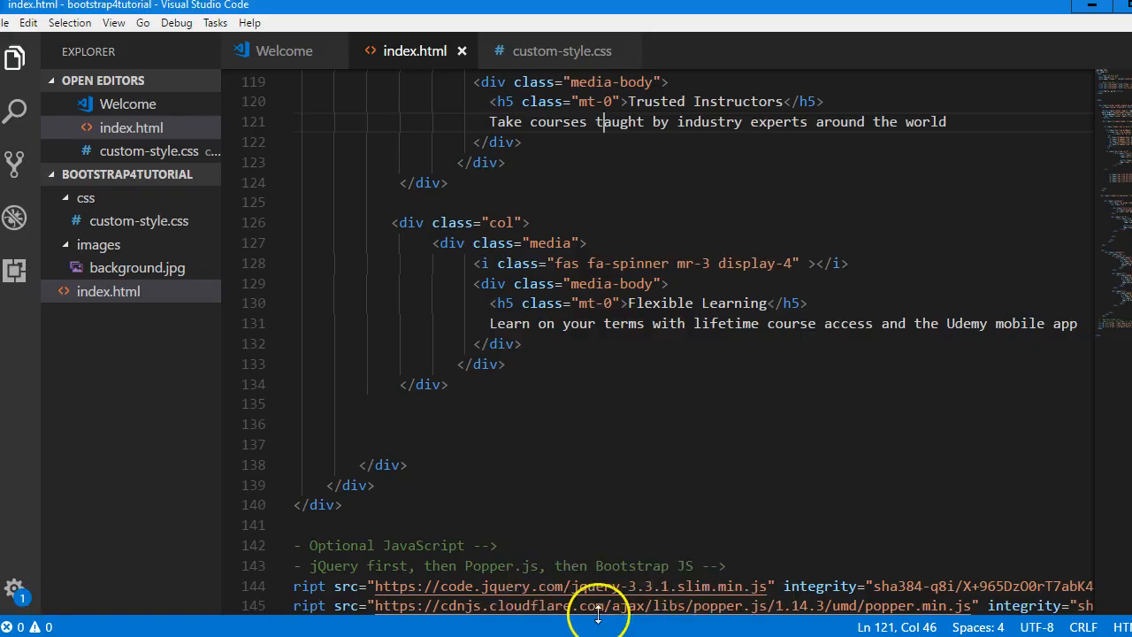
- Give the features row's outer div class="fresh-content" in index.html and save
scroll("up", 3)
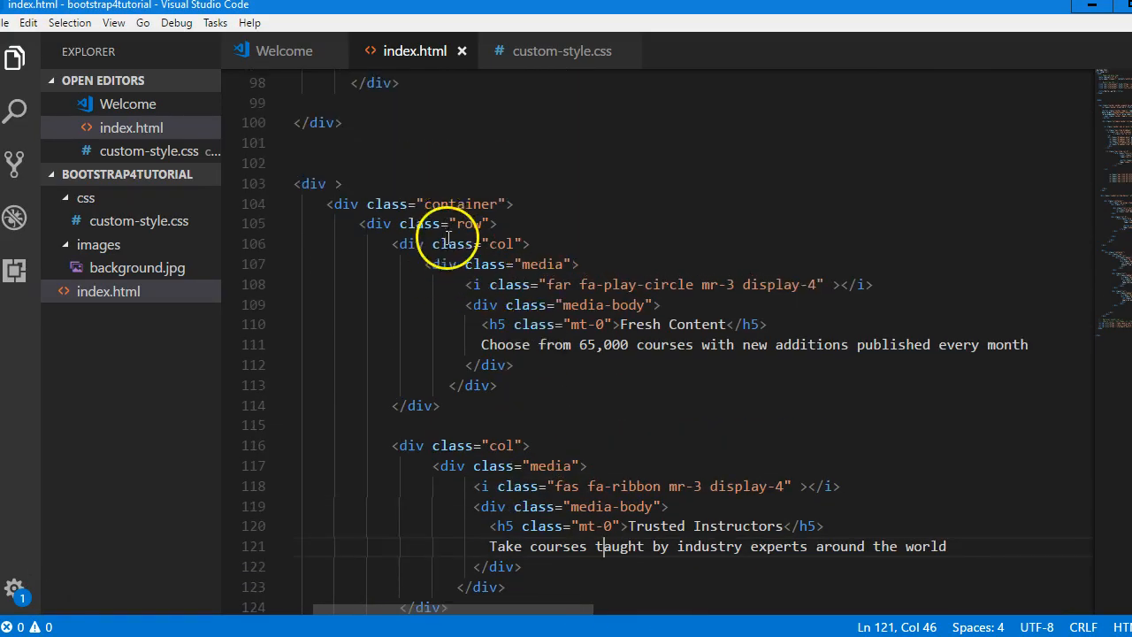
scroll("down", 3)
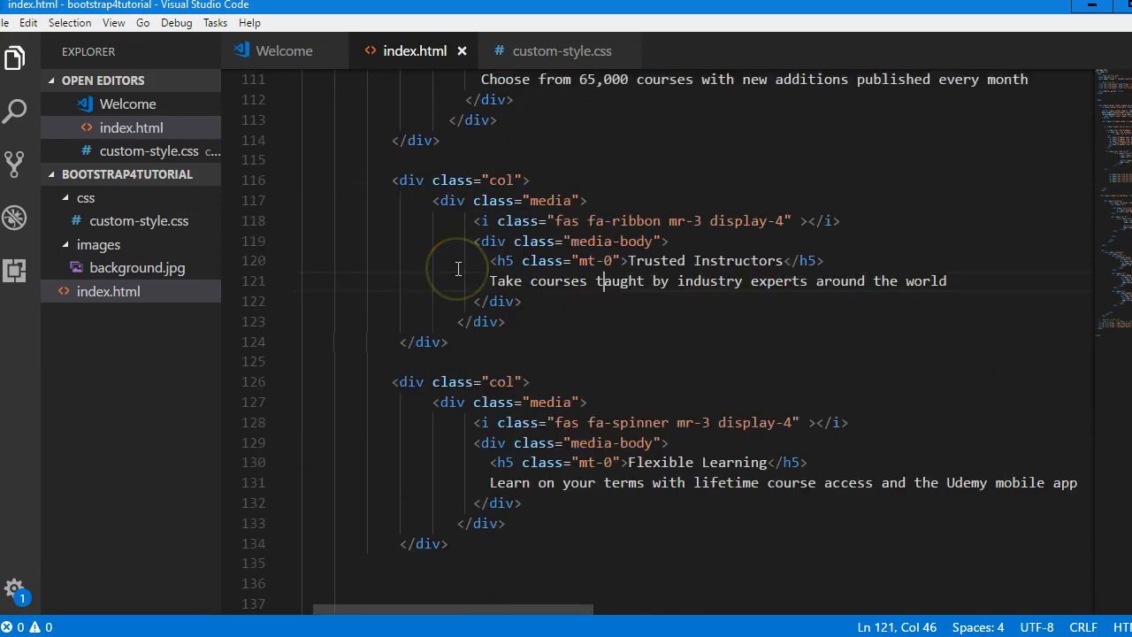
scroll("up", 3)
type("<div >")
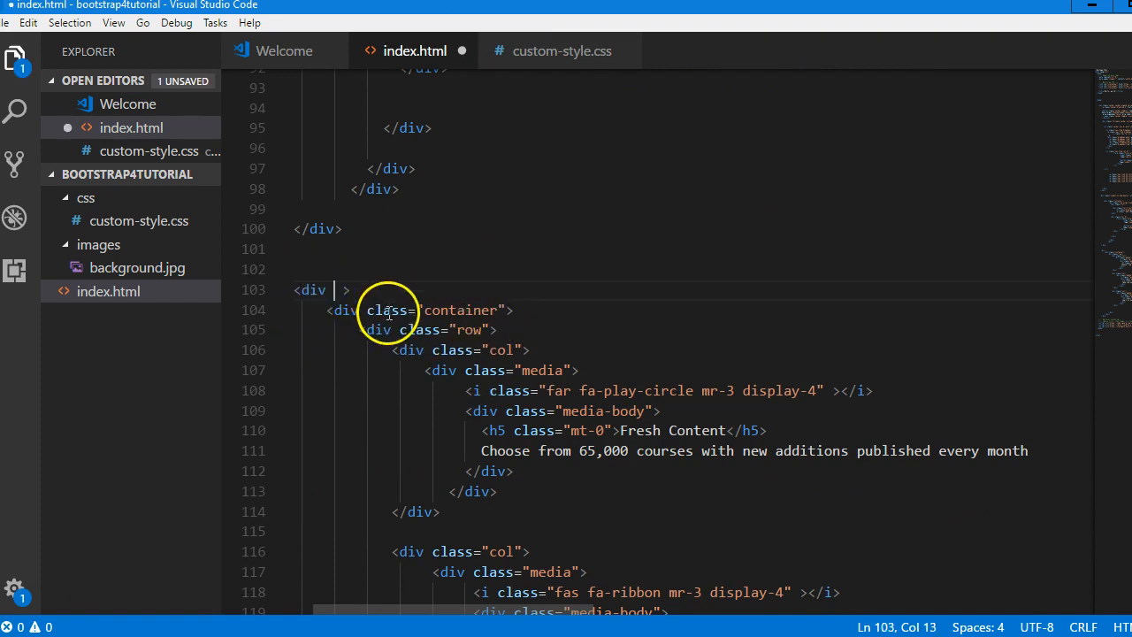
type("class=")
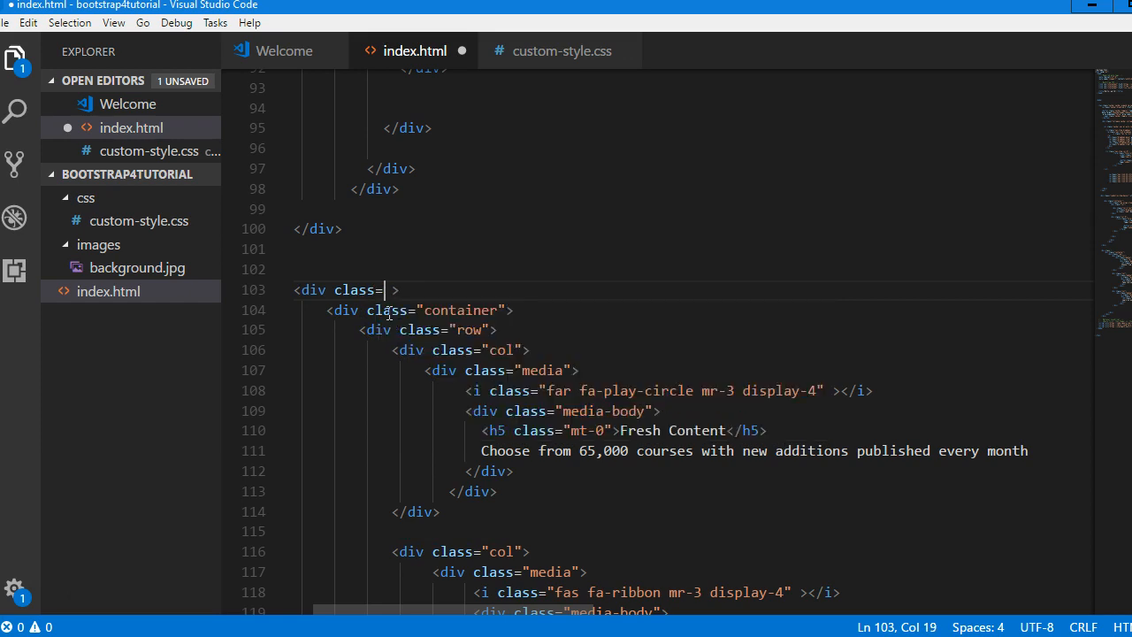
type("\"")
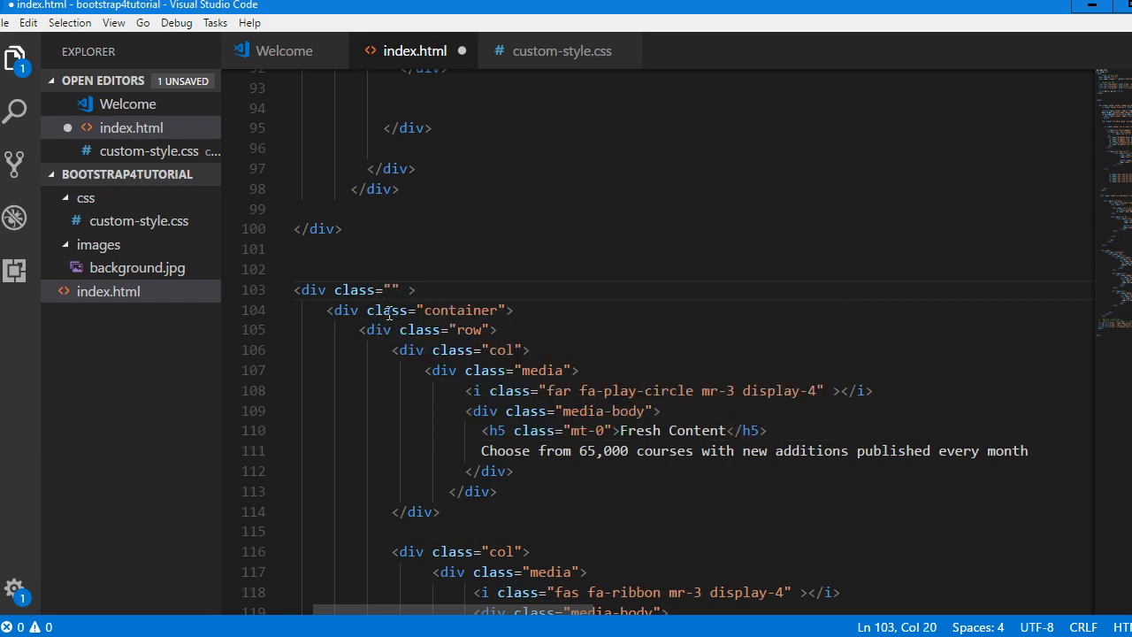
mouse_move(688, 434)
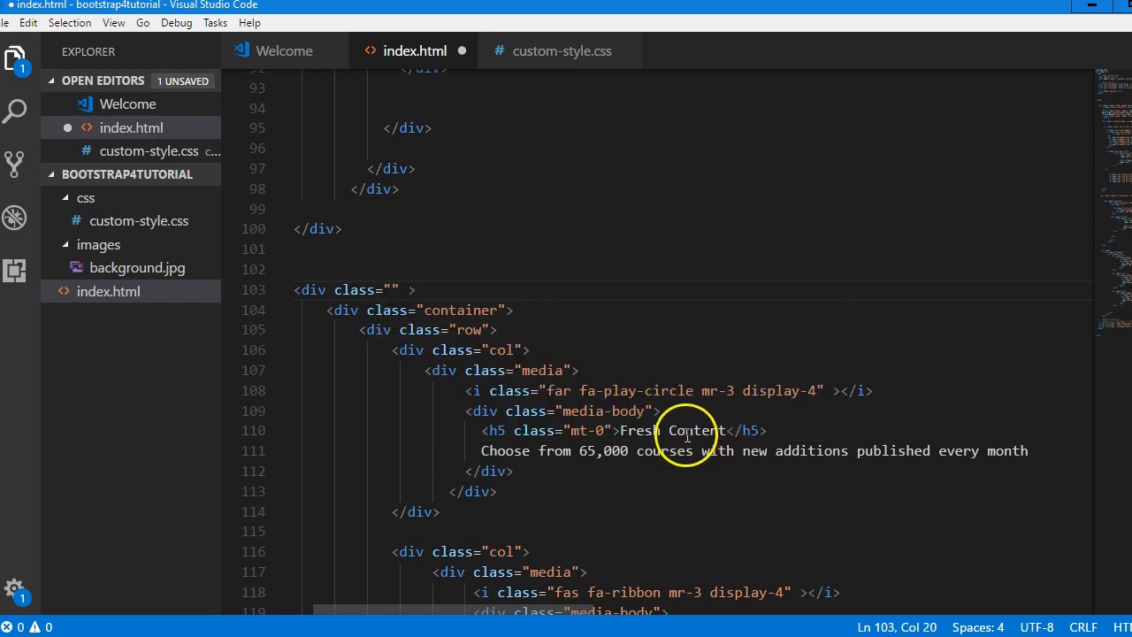
mouse_move(460, 322)
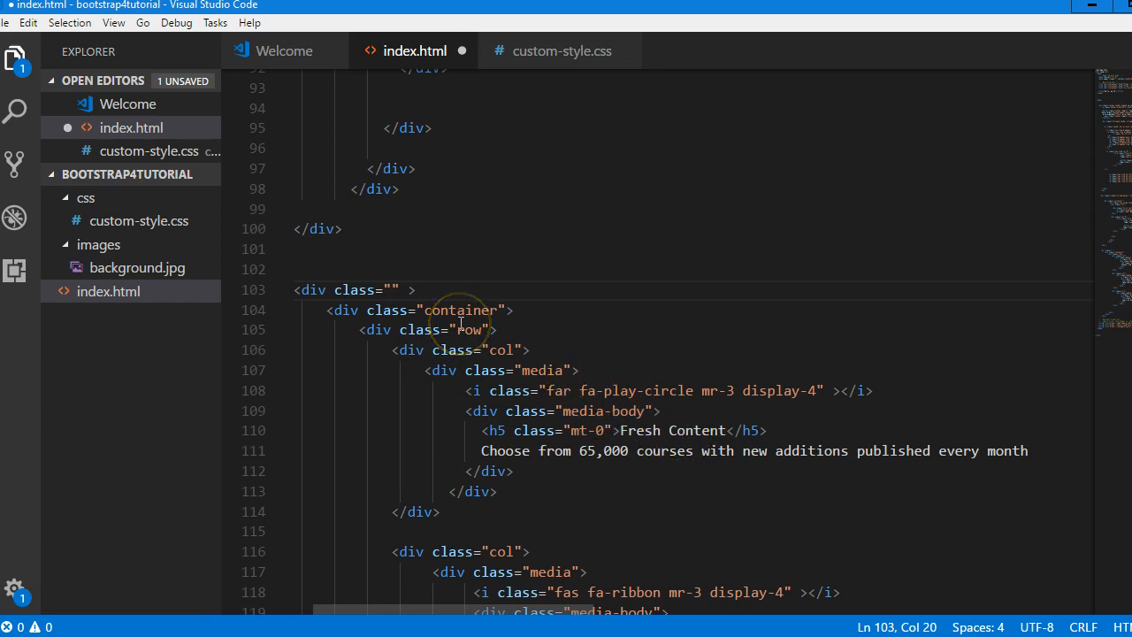
type("fresh-")
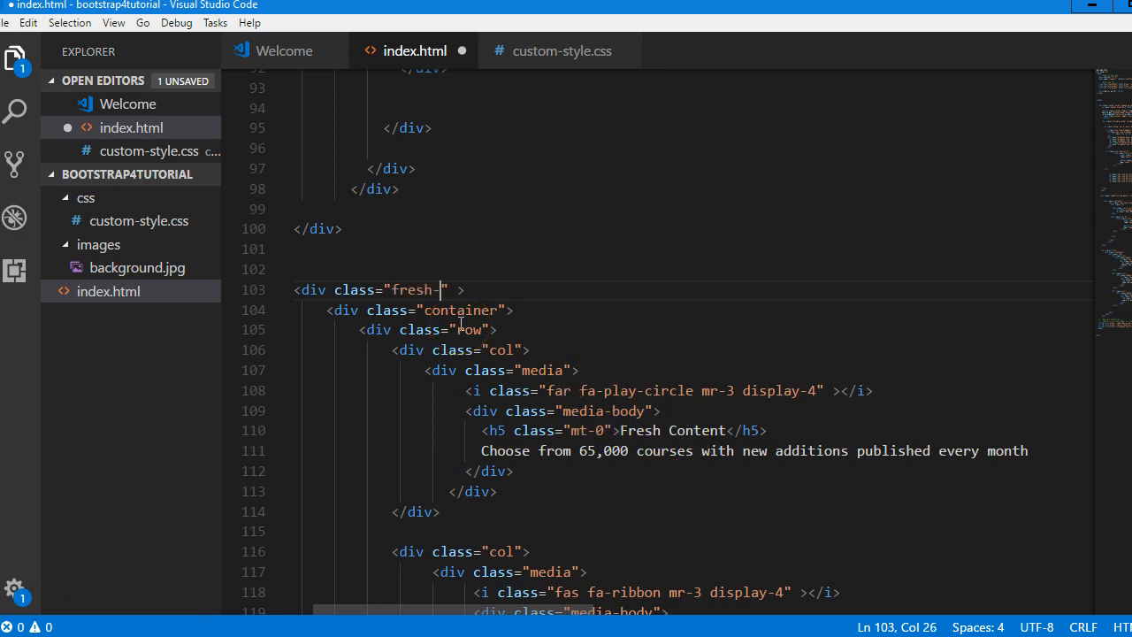
type("ontent")
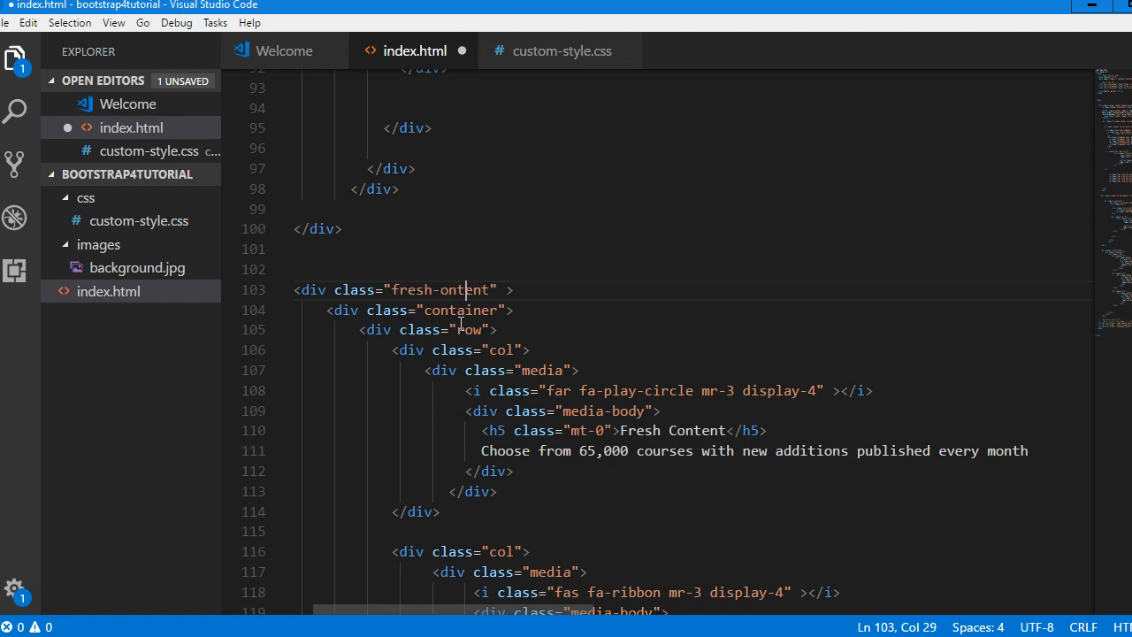
key("ctrl+s")
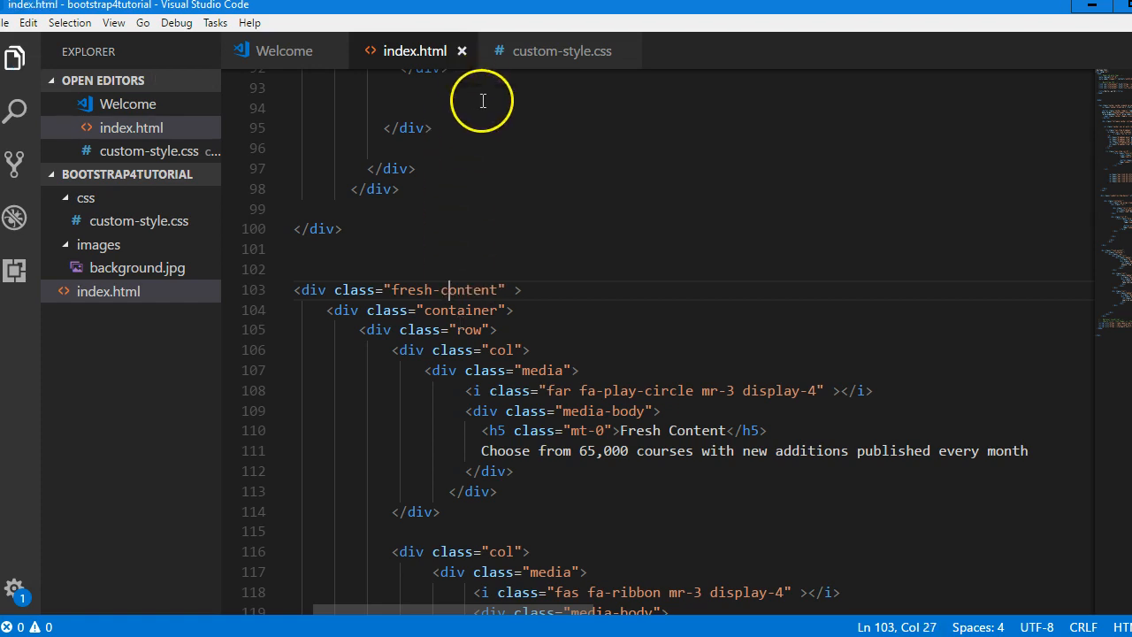
- Add .fresh-content{ background: linear-gradient(to right, red, yellow); } to custom-style.css and save
left_click(138, 219)
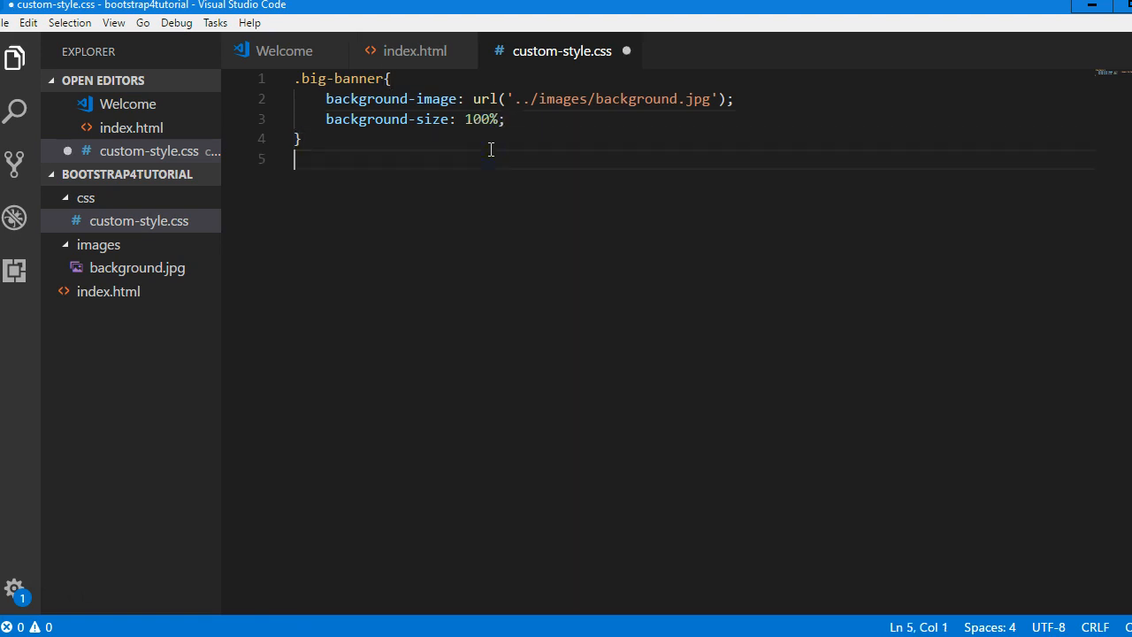
type(".fres")
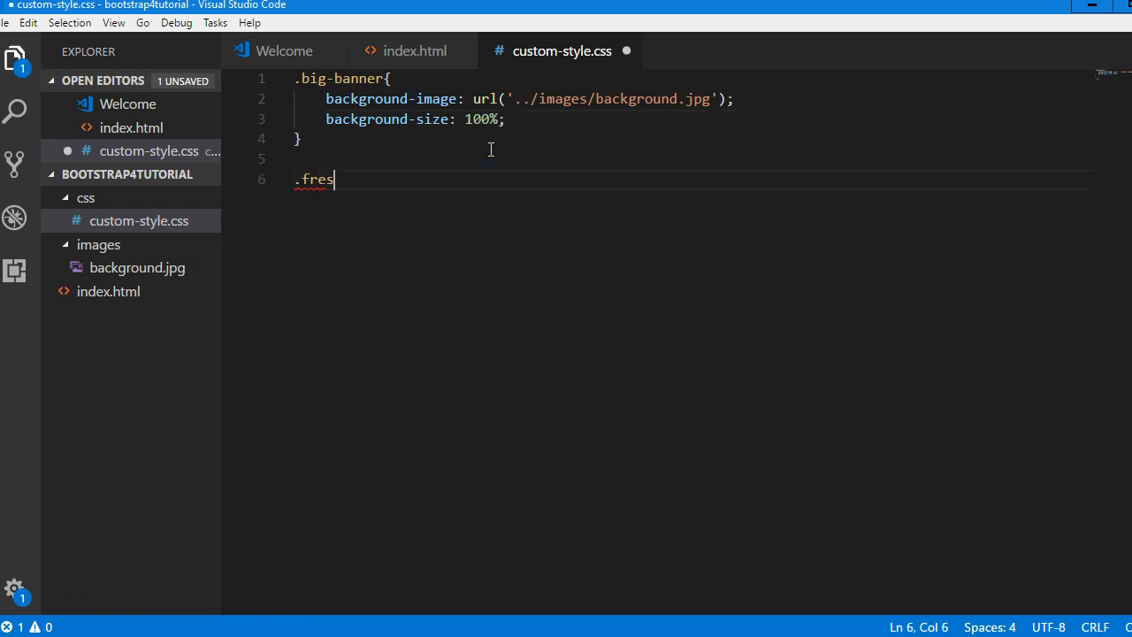
type("h-conten")
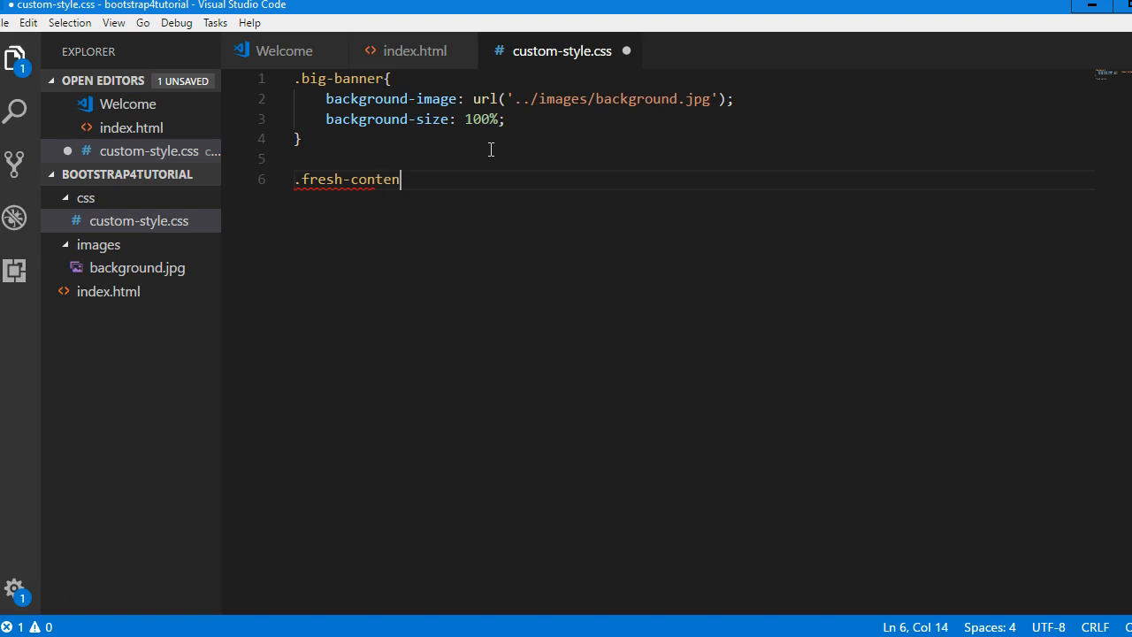
type("t{")
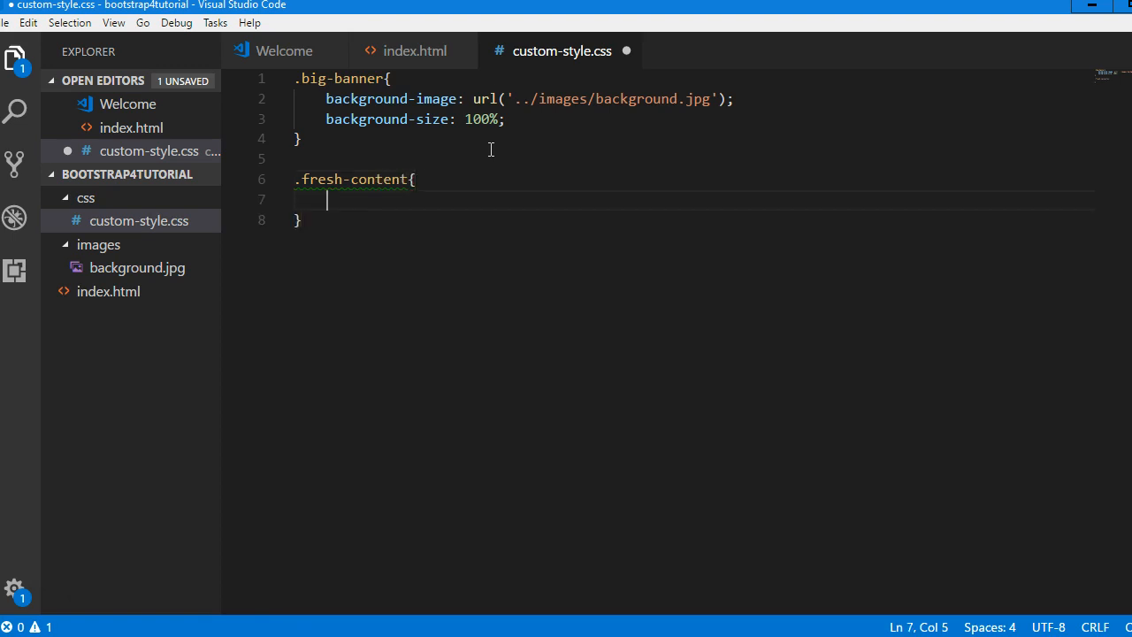
type("background: linear-gradient(to right, red , yellow);")
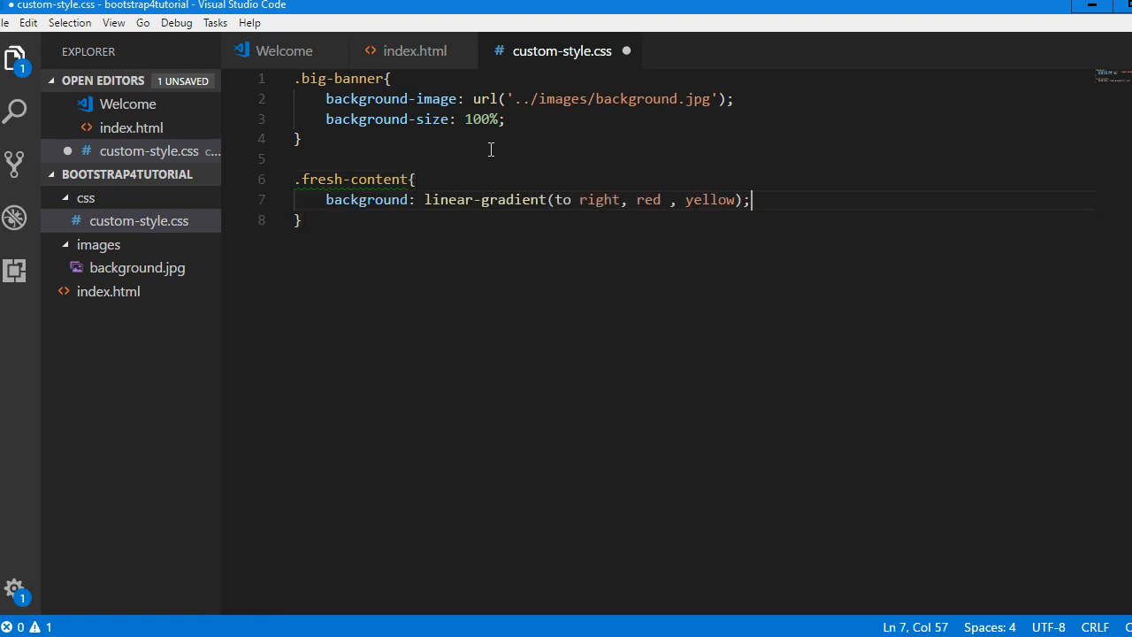
key("ctrl+s")
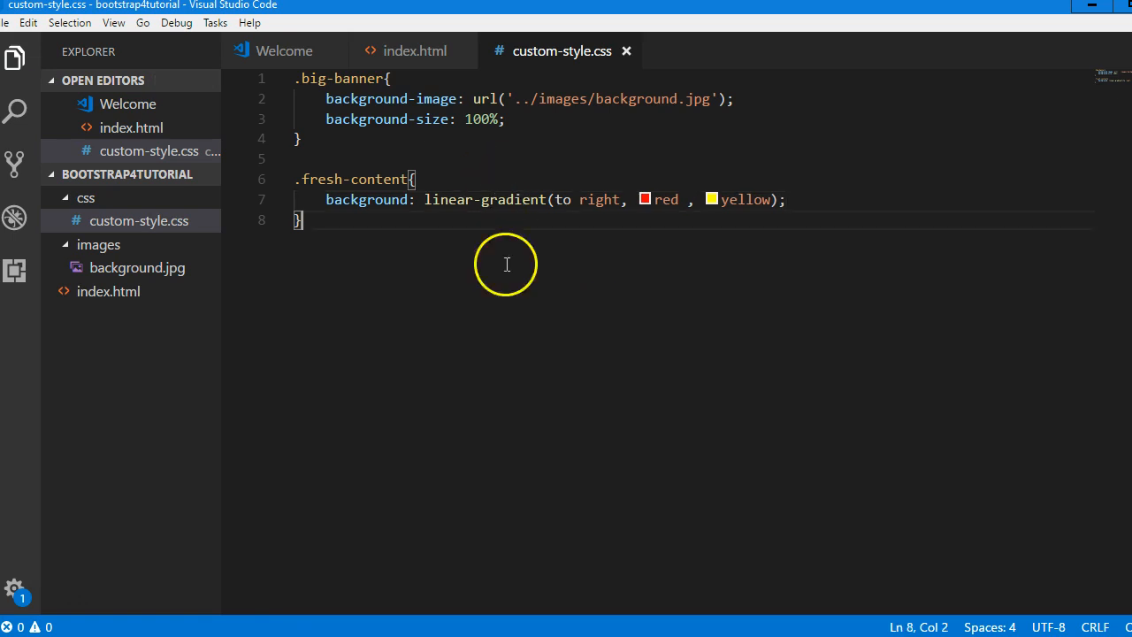
mouse_move(538, 443)
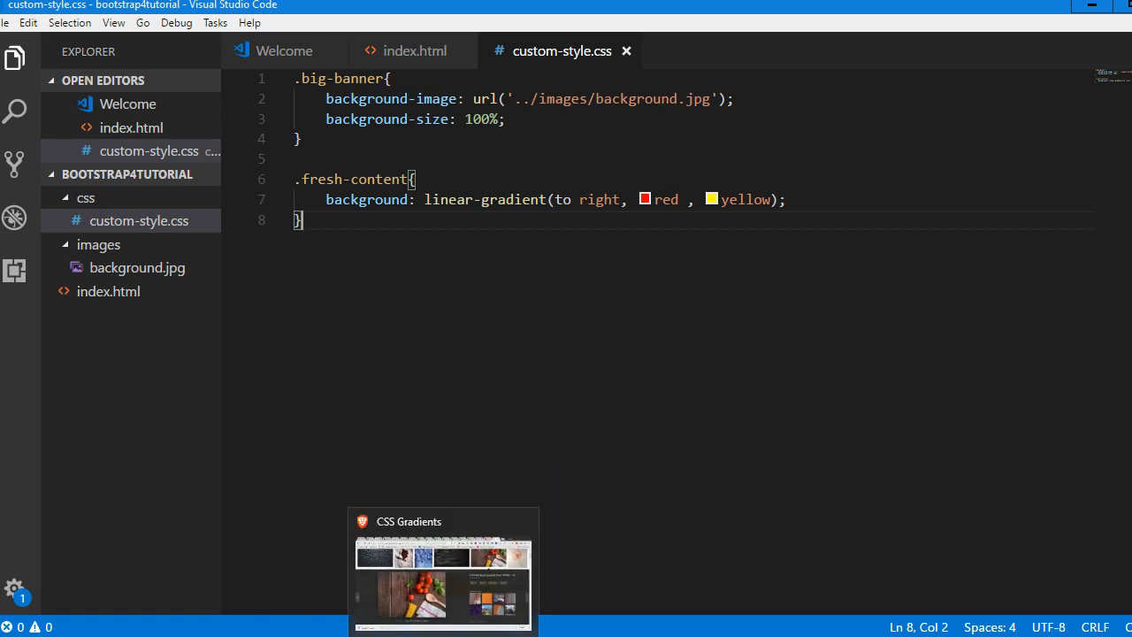
- Reload the landing page in Brave to see the red-to-yellow gradient on the features row
left_click(443, 575)
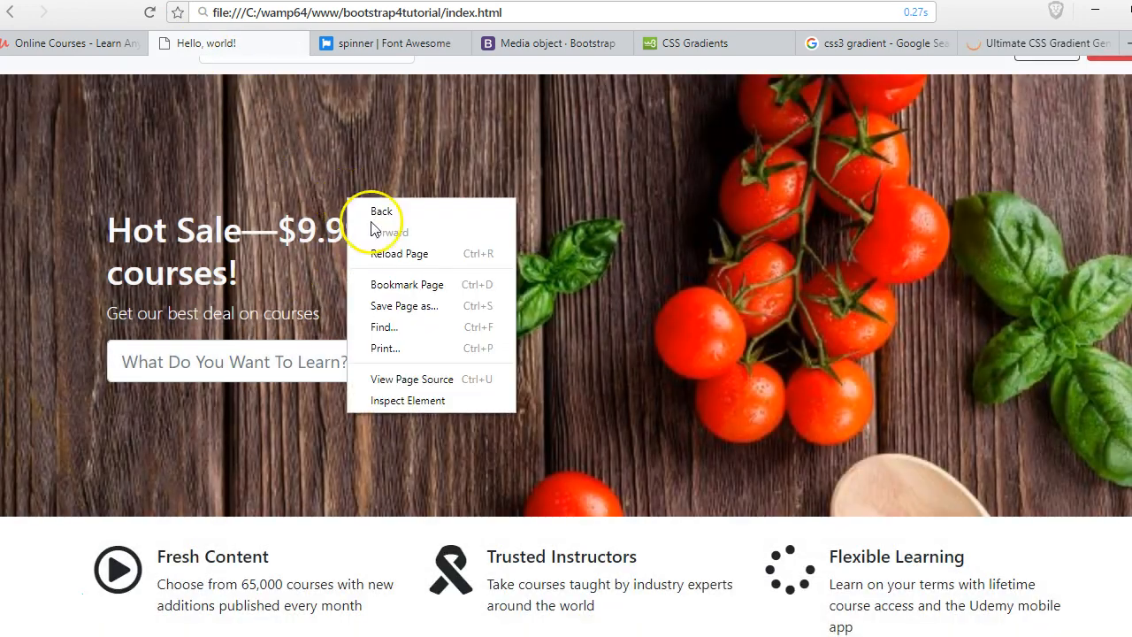
left_click(390, 449)
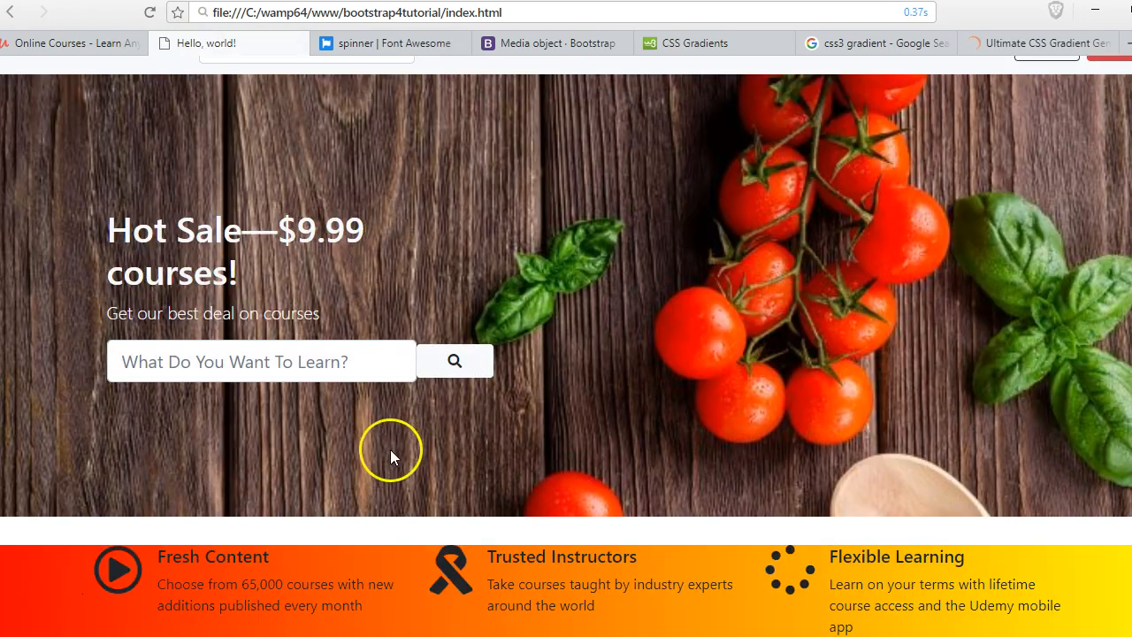
mouse_move(645, 555)
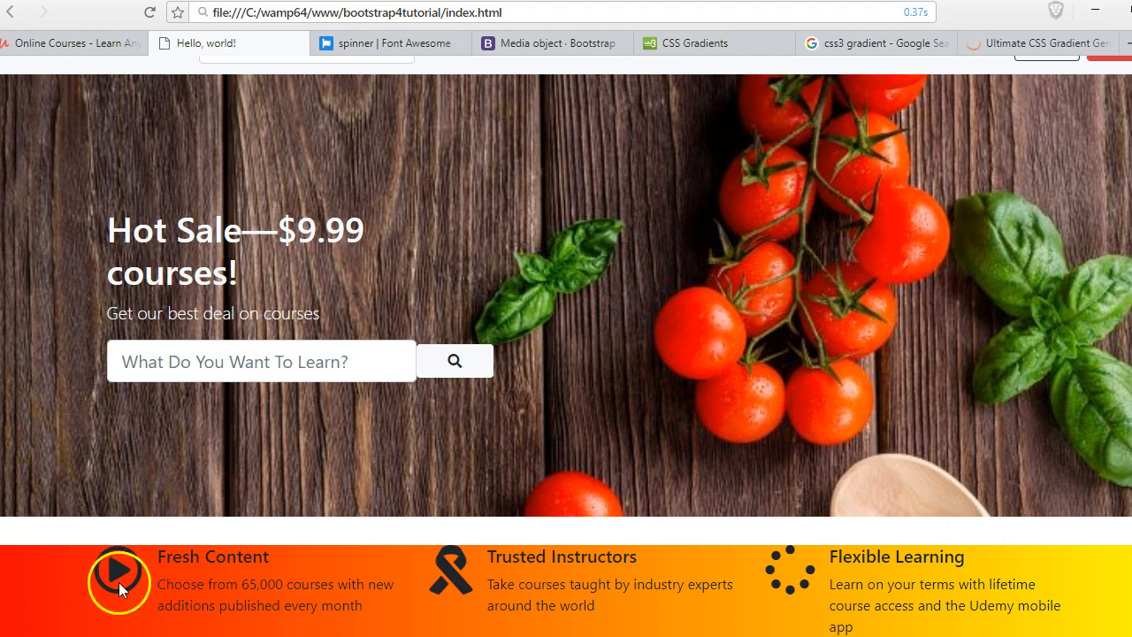
mouse_move(315, 594)
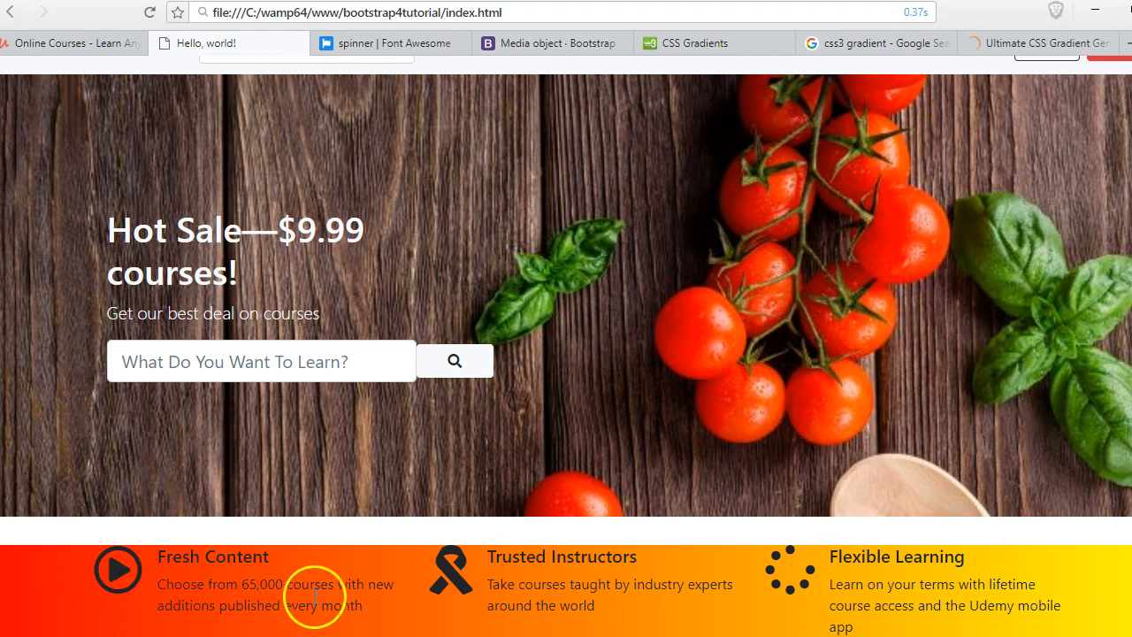
mouse_move(492, 593)
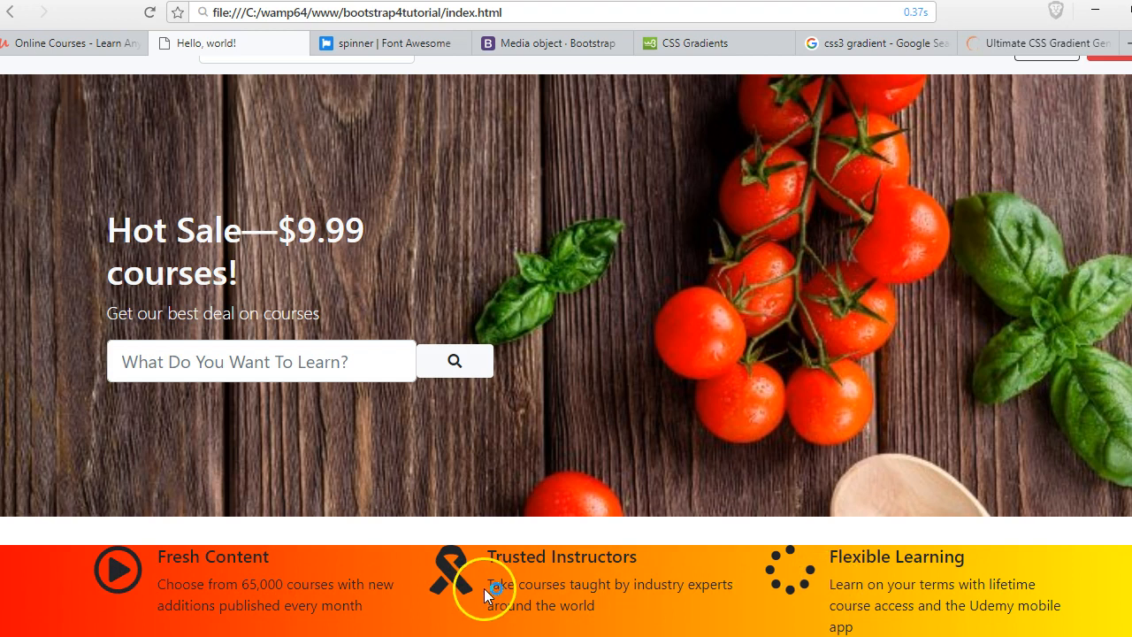
mouse_move(283, 593)
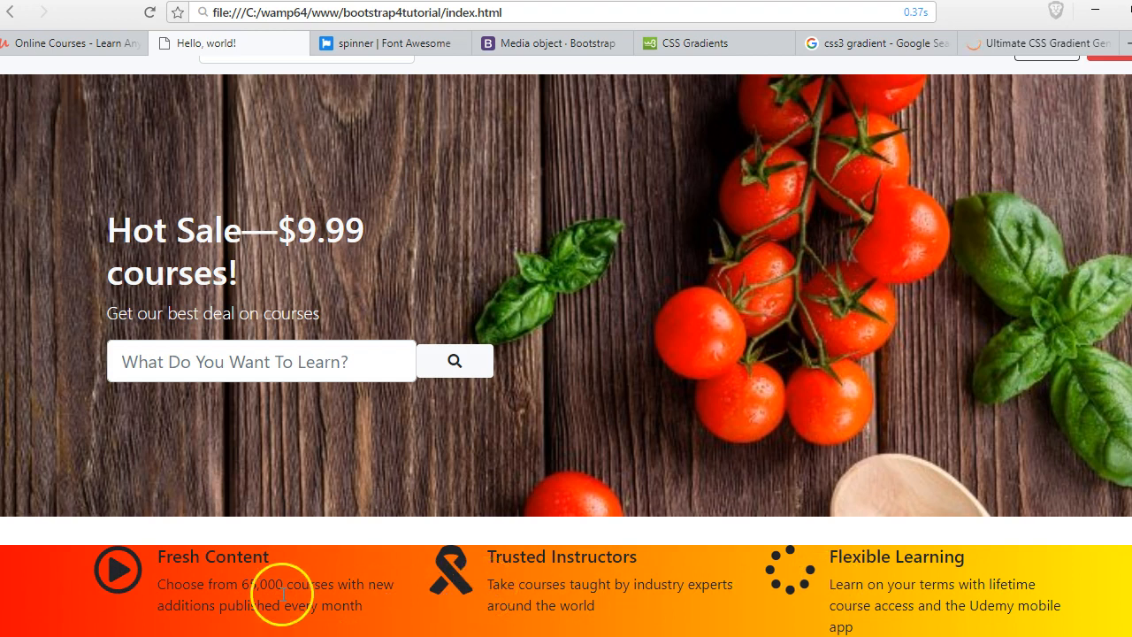
mouse_move(186, 567)
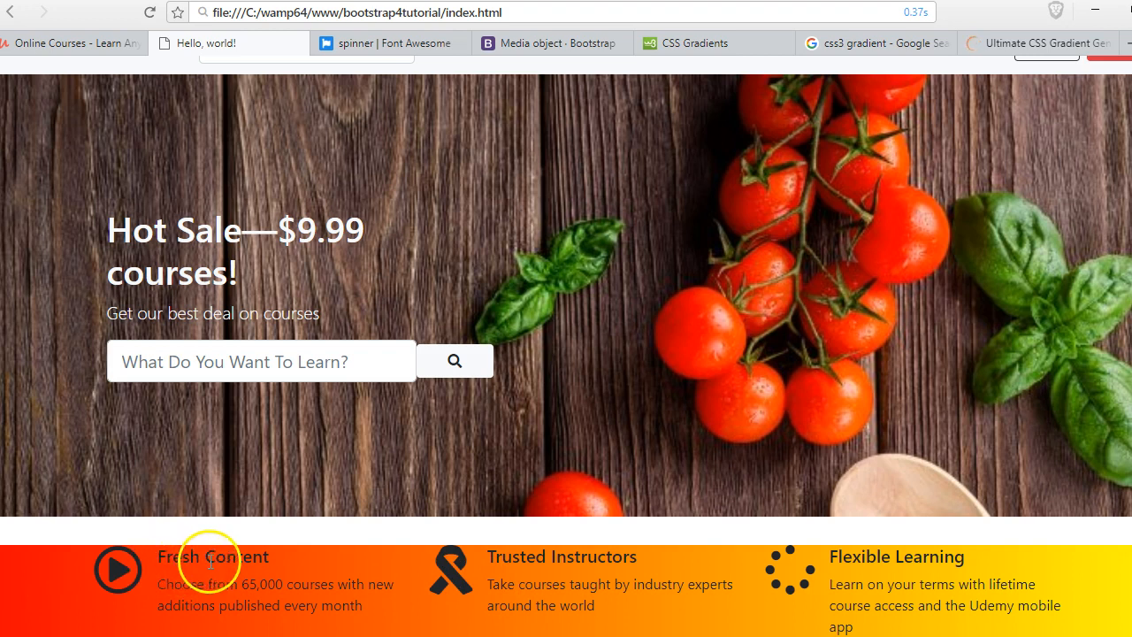
mouse_move(231, 541)
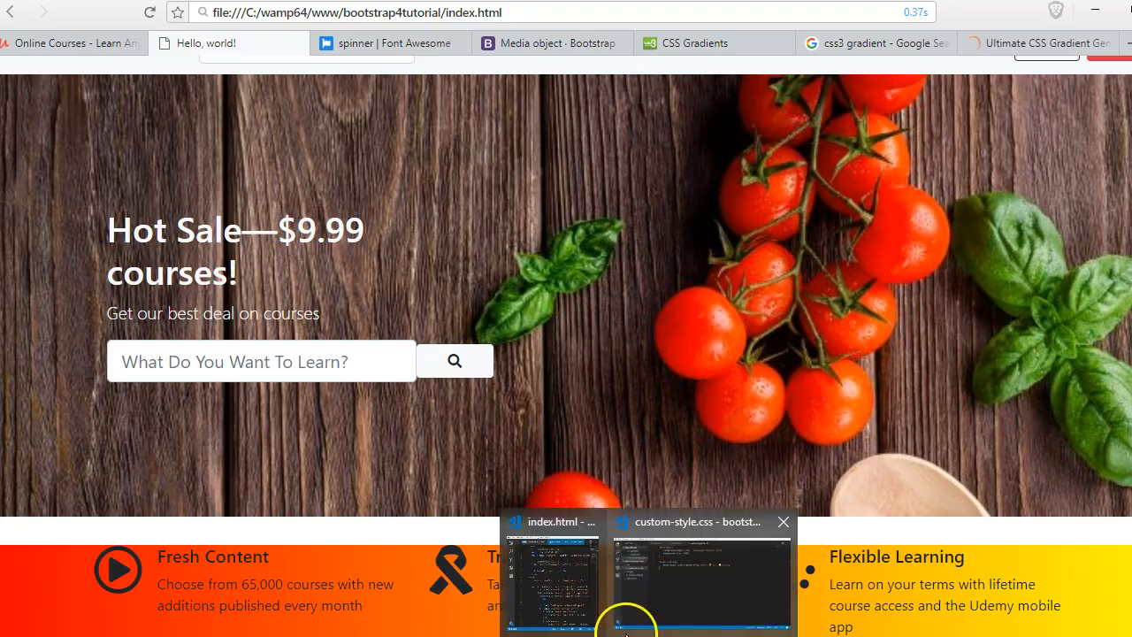
- Copy the text-light class name from the hero text in index.html
left_click(552, 575)
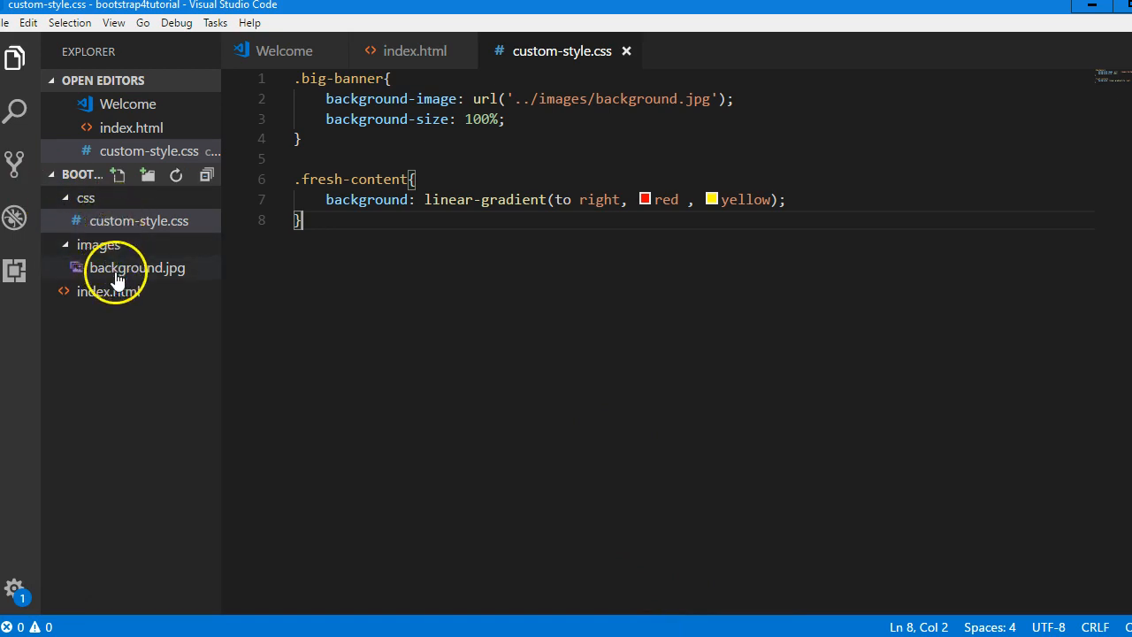
mouse_move(212, 318)
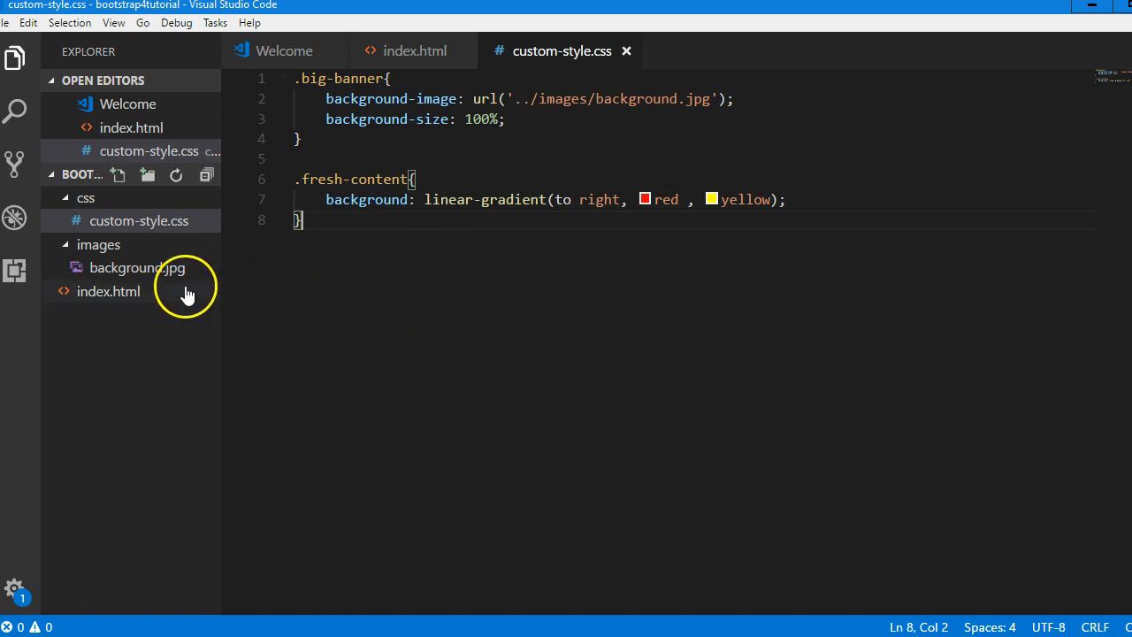
left_click(108, 290)
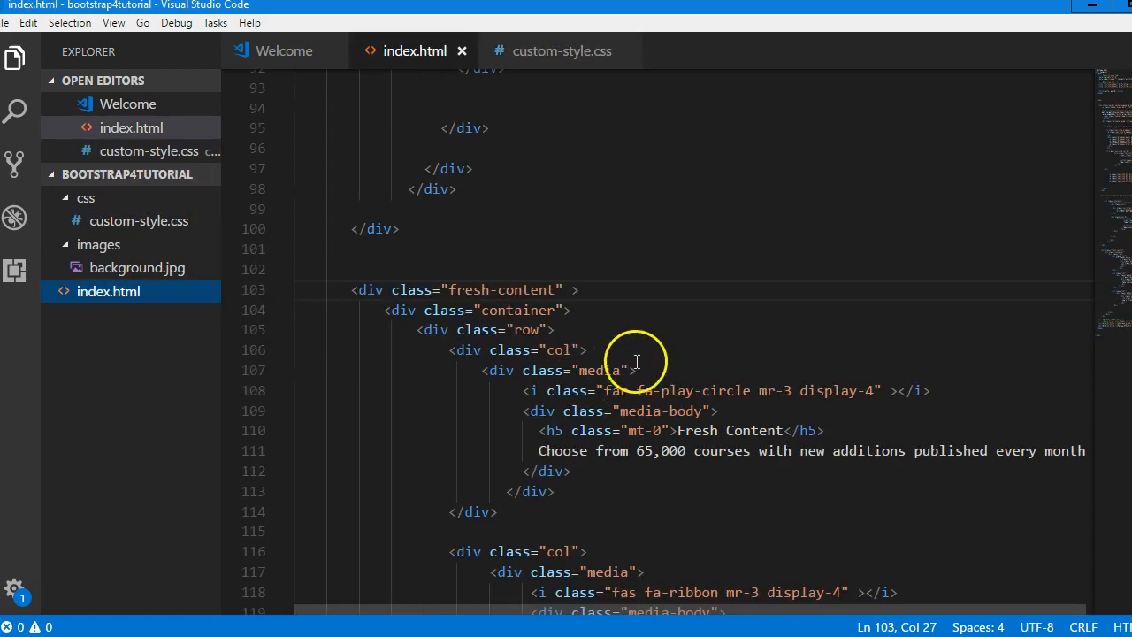
scroll("up", 3)
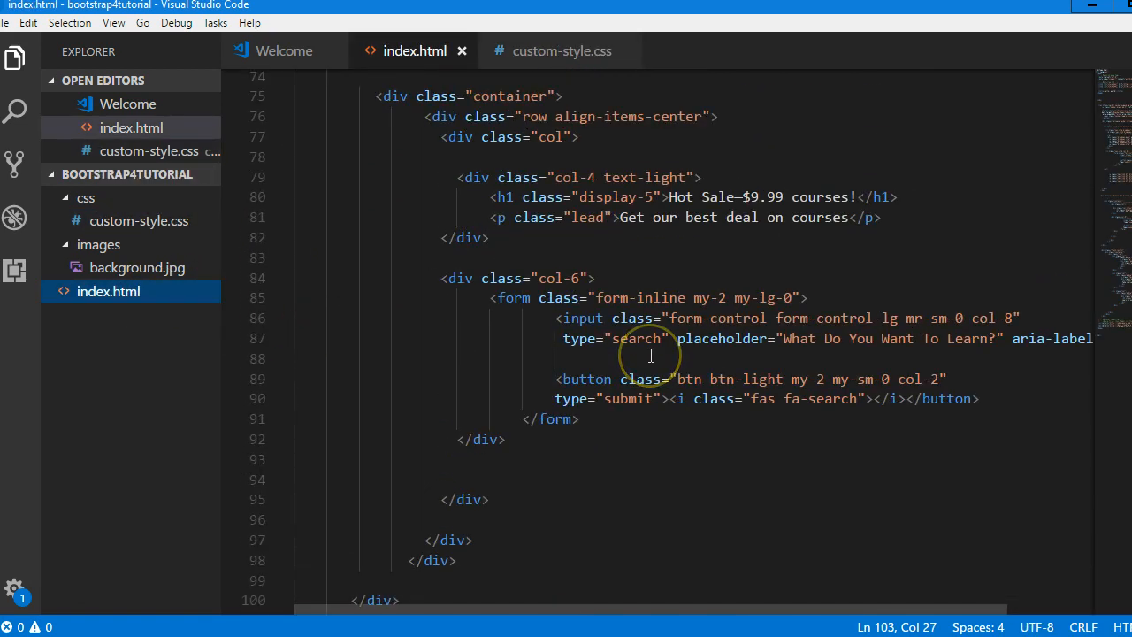
scroll("up", 3)
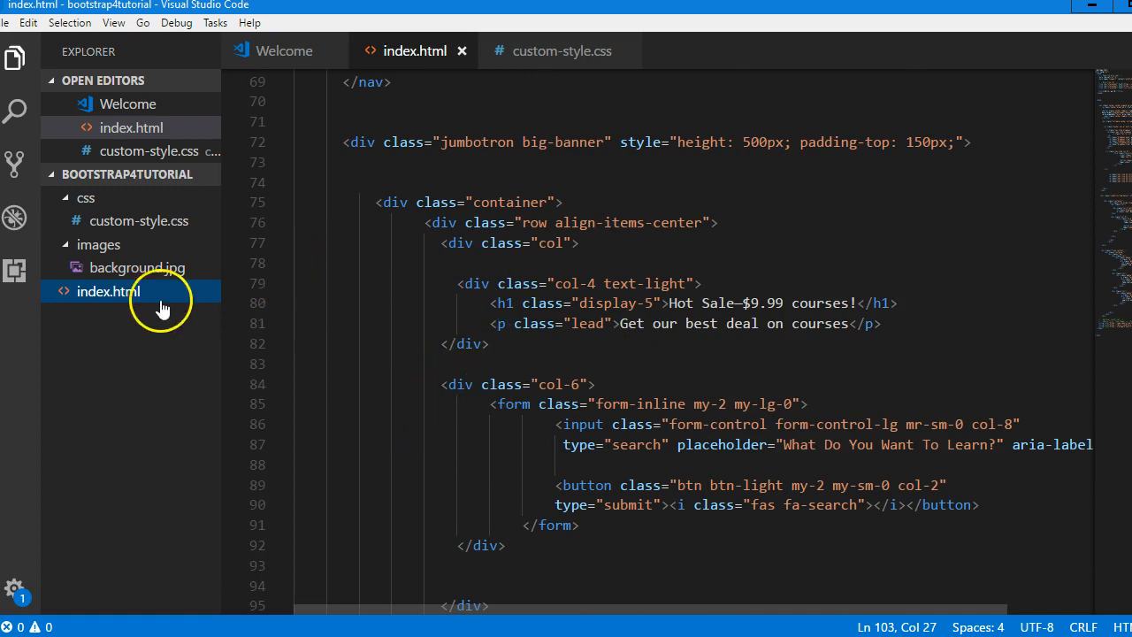
left_click(662, 283)
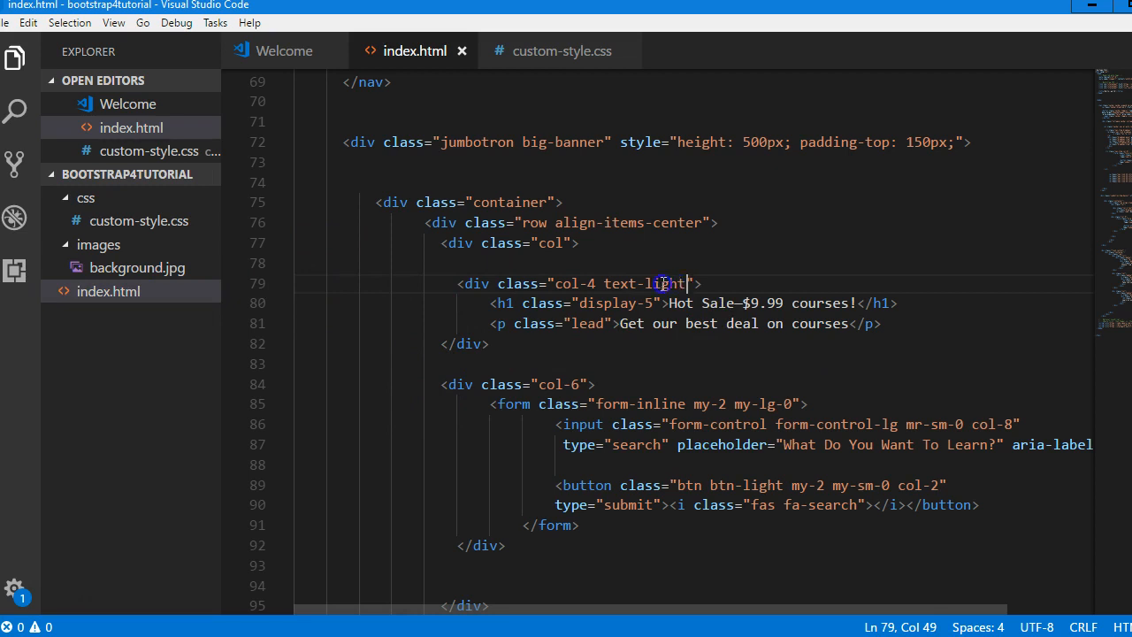
right_click(646, 283)
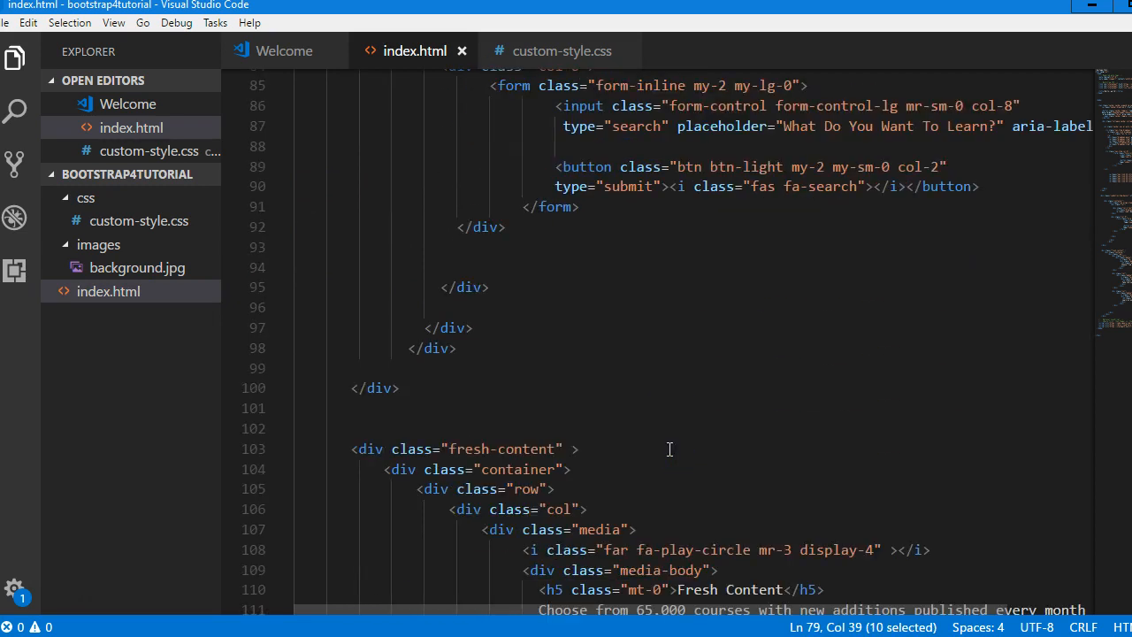
- Add text-light to the fresh-content div's class attribute
scroll("down", 3)
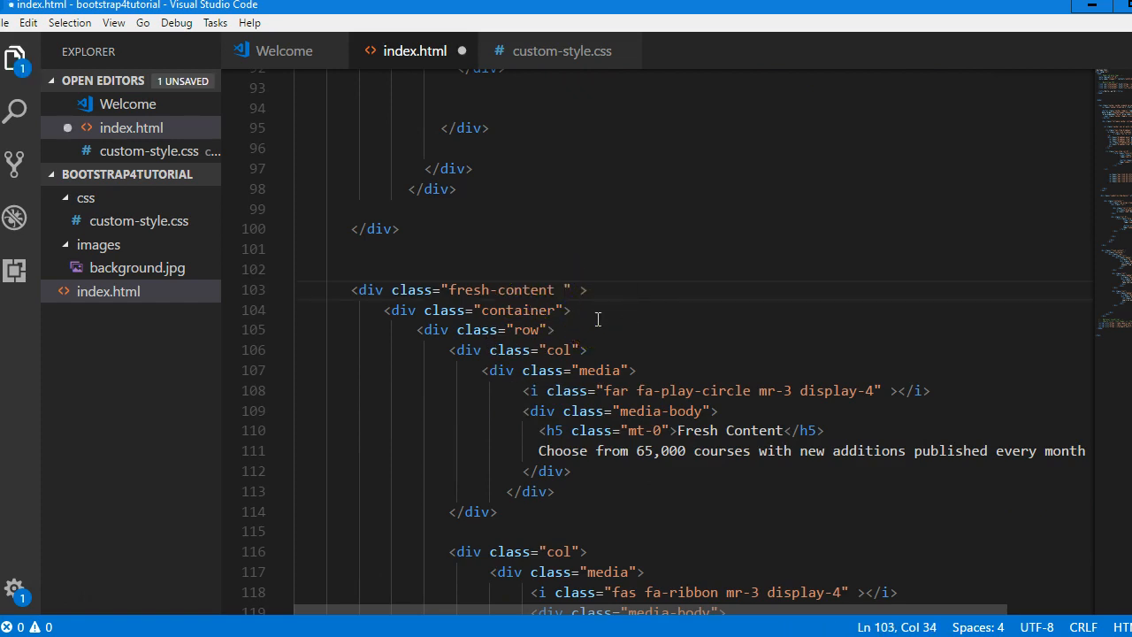
type("text-light")
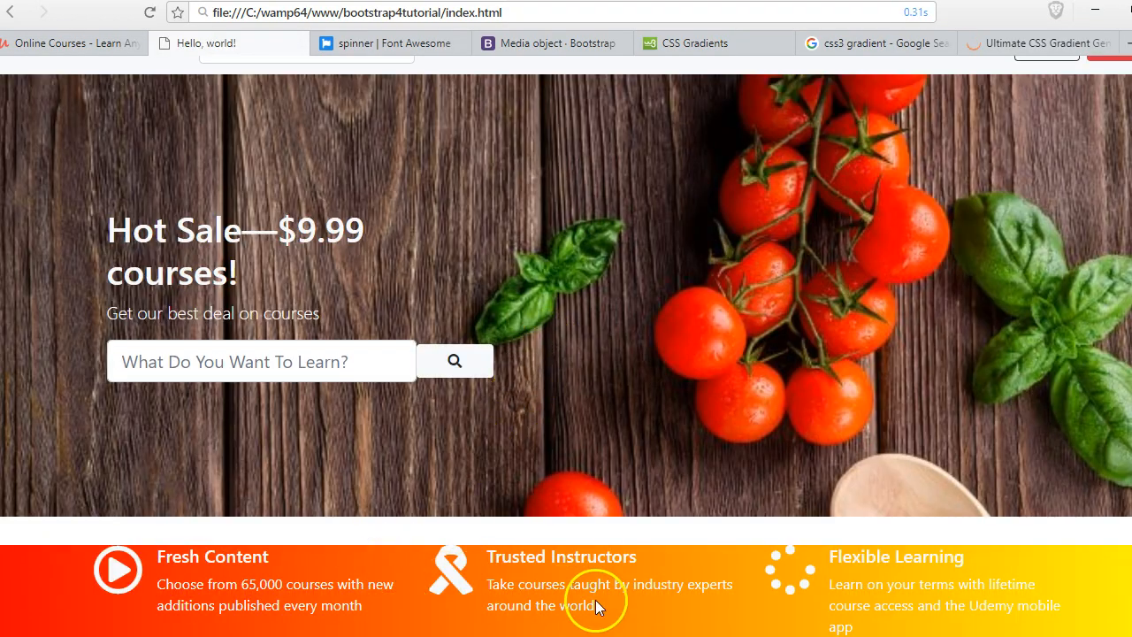
mouse_move(173, 605)
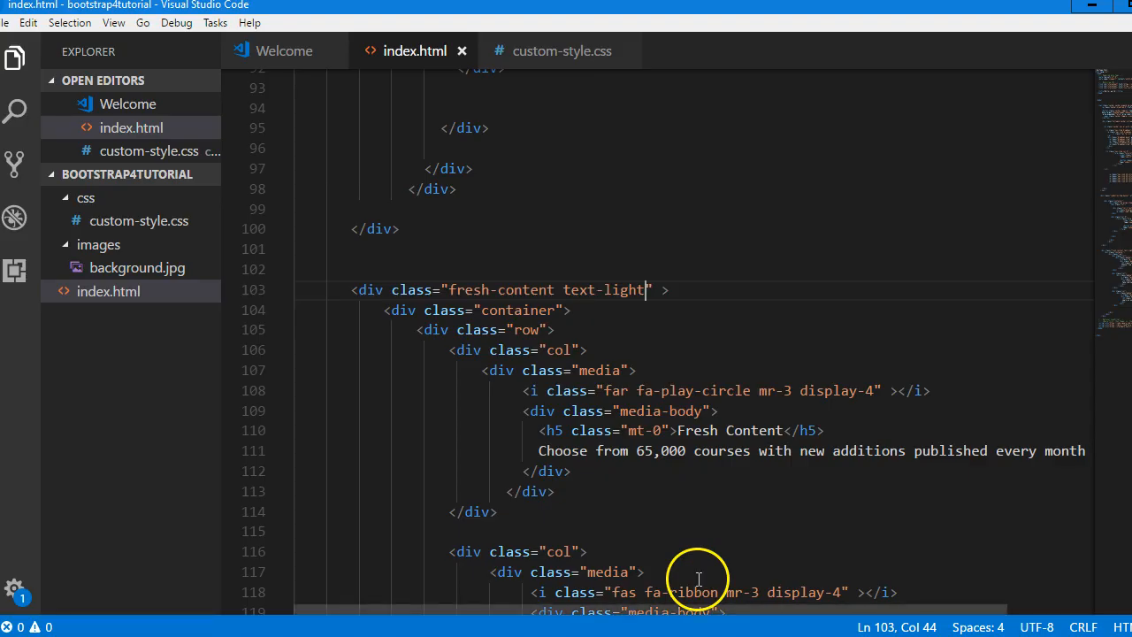
- Snap custom-style.css beside the Udemy page to compare gradient colours
left_click(562, 49)
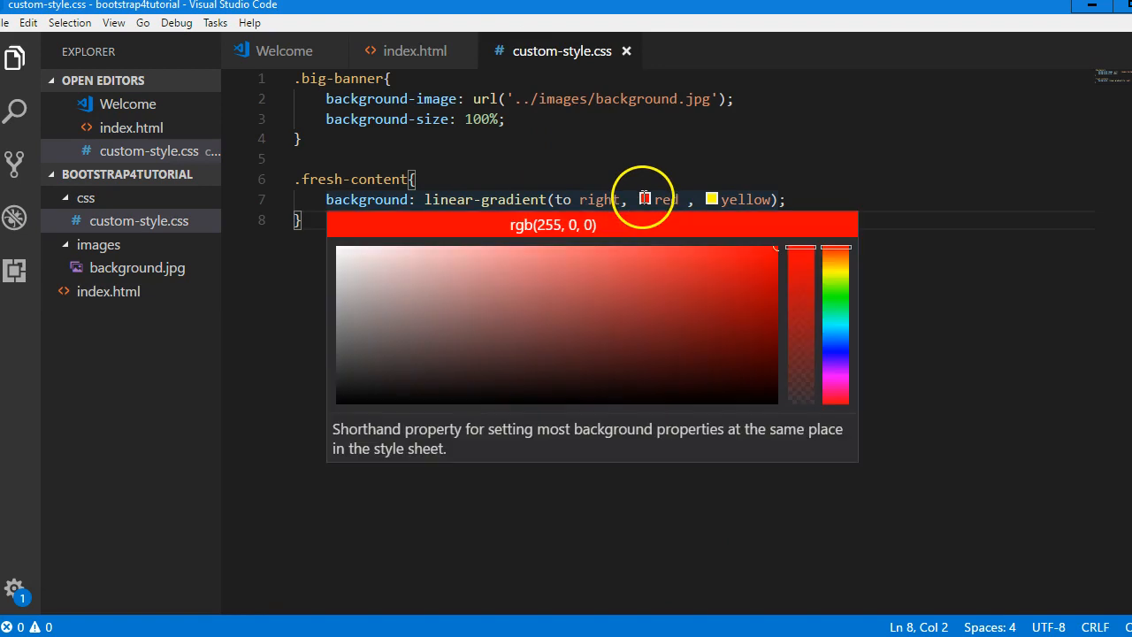
mouse_move(671, 297)
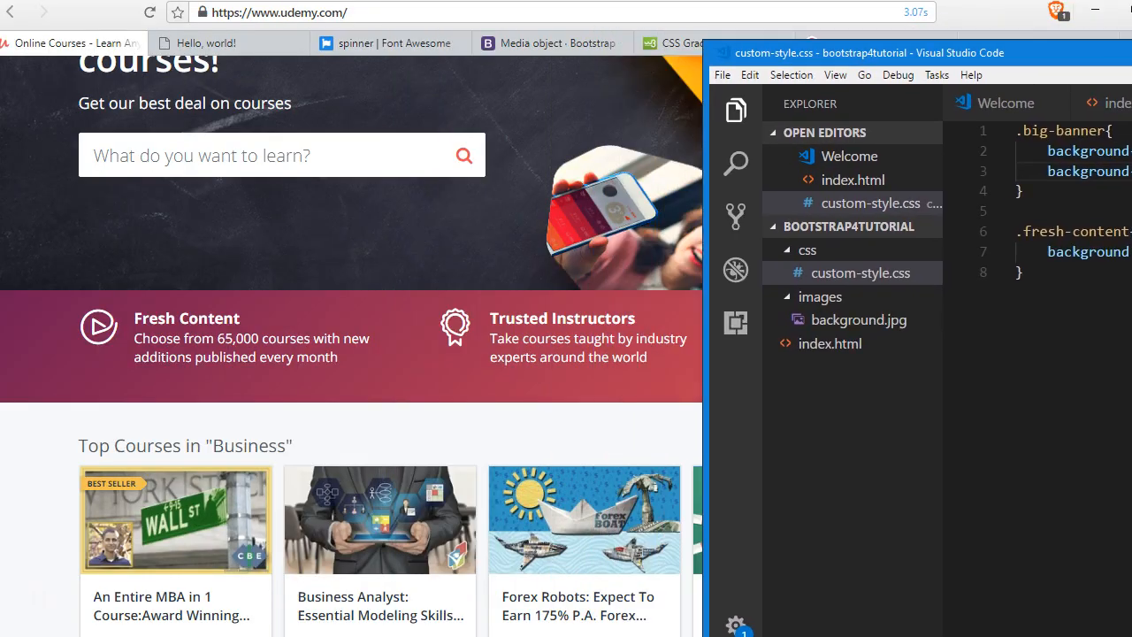
key("alt+tab")
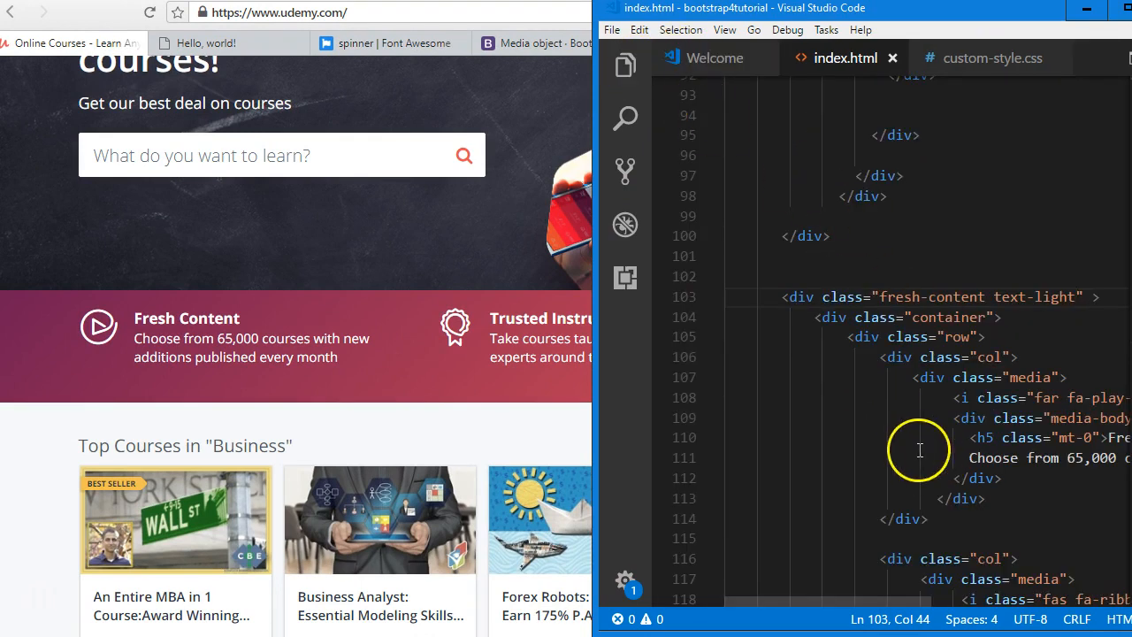
scroll("down", 3)
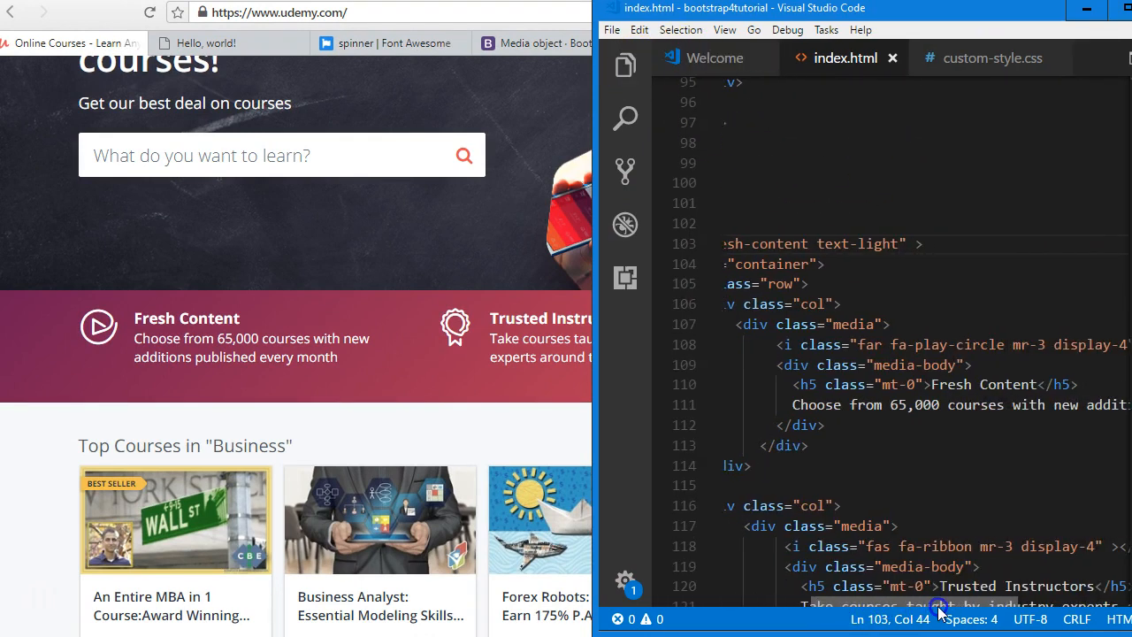
left_click(991, 57)
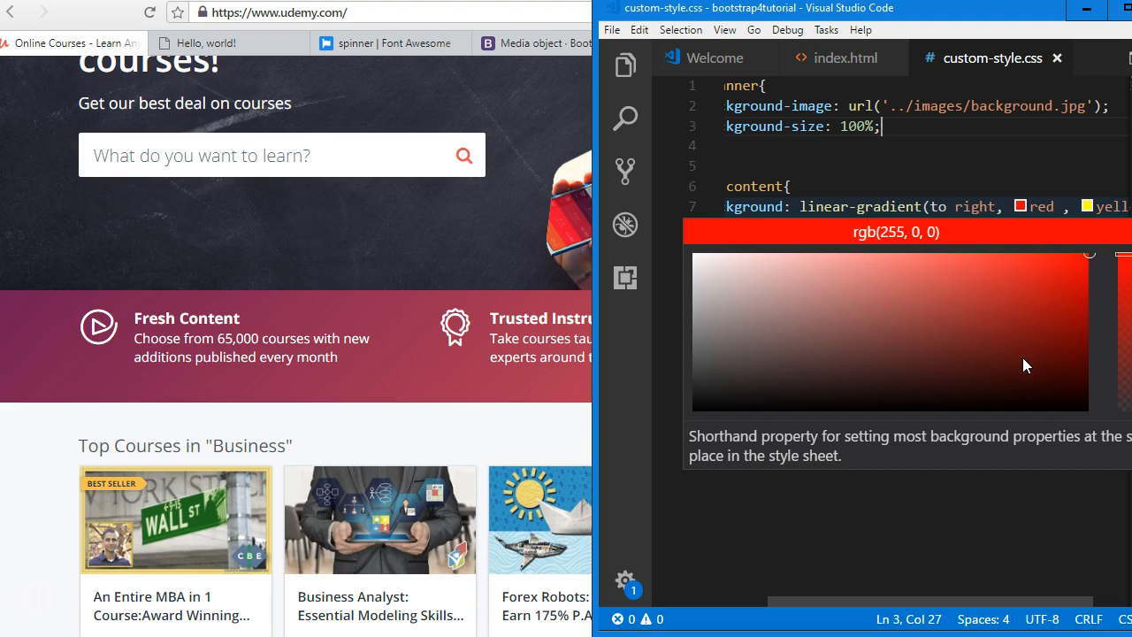
- Change the gradient to run from rgb(168, 58, 58) to a darker muted red via the colour picker
left_click(973, 357)
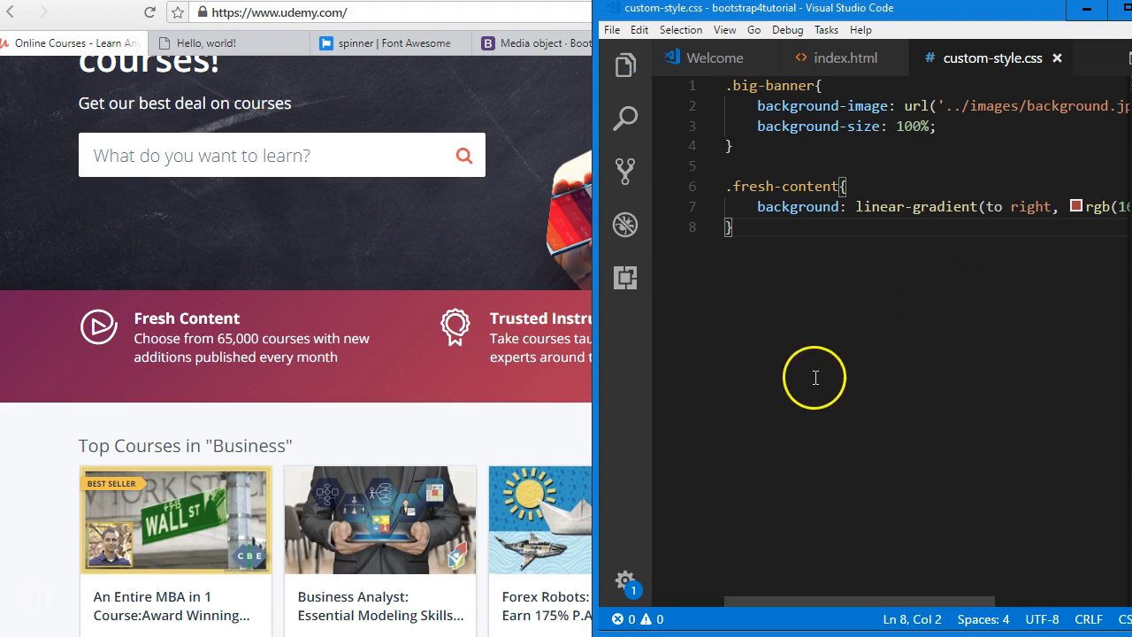
scroll("right", 3)
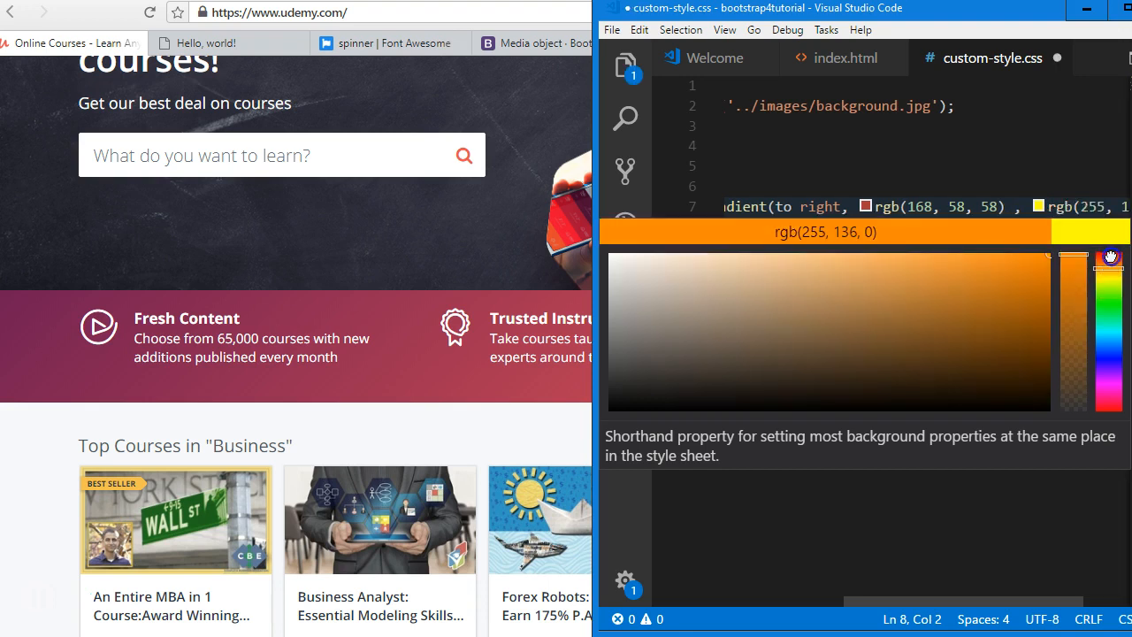
left_click(943, 336)
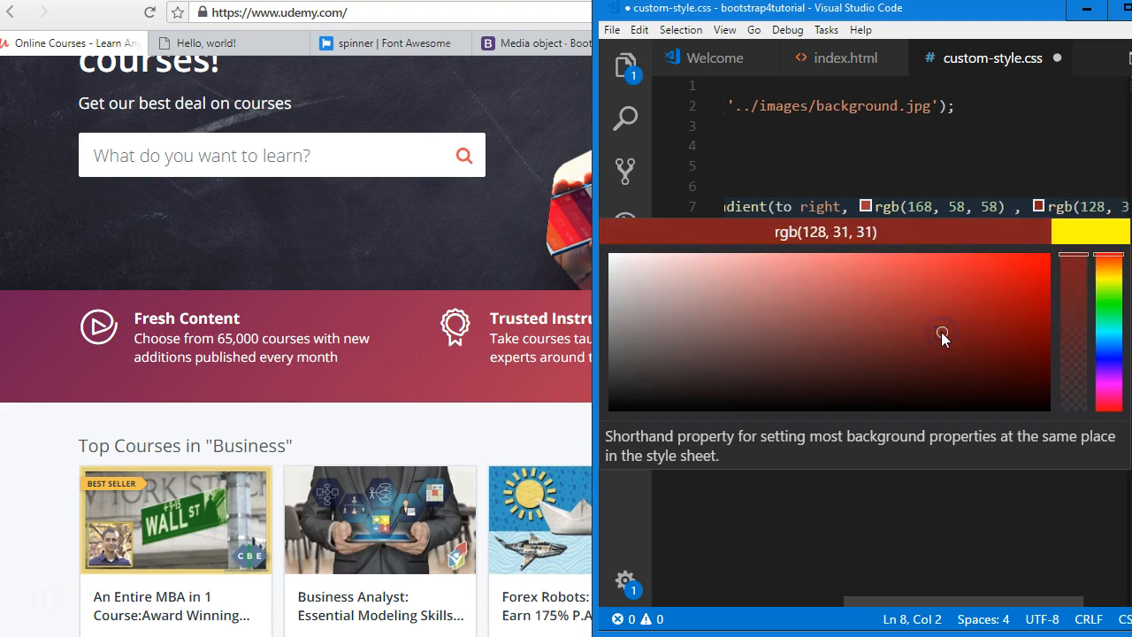
left_click(959, 303)
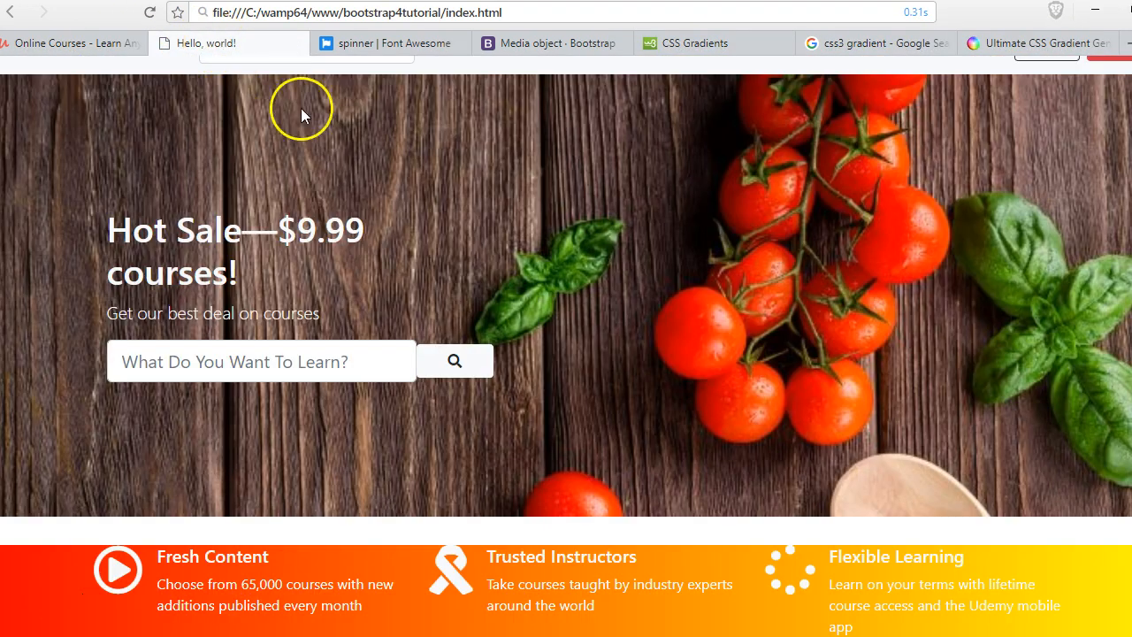
mouse_move(364, 272)
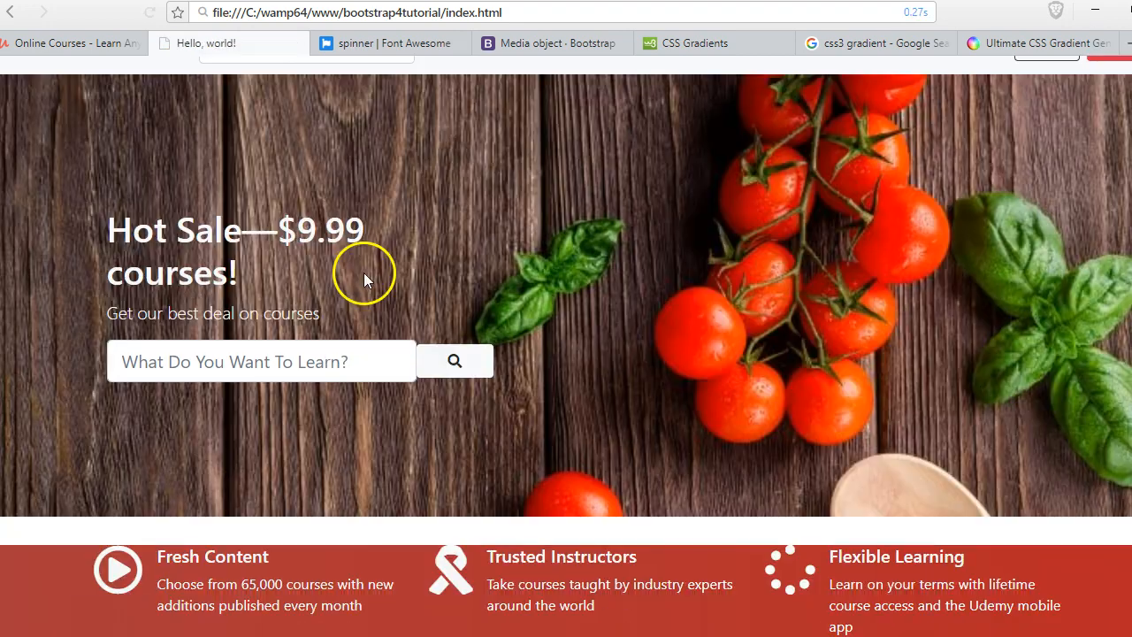
mouse_move(478, 591)
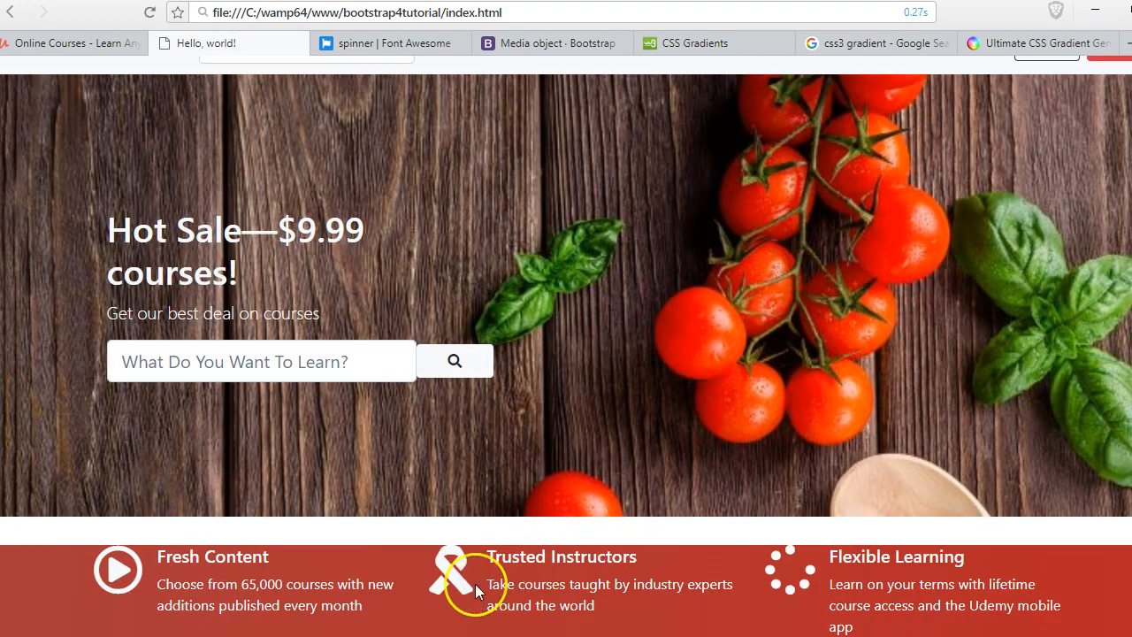
mouse_move(1023, 580)
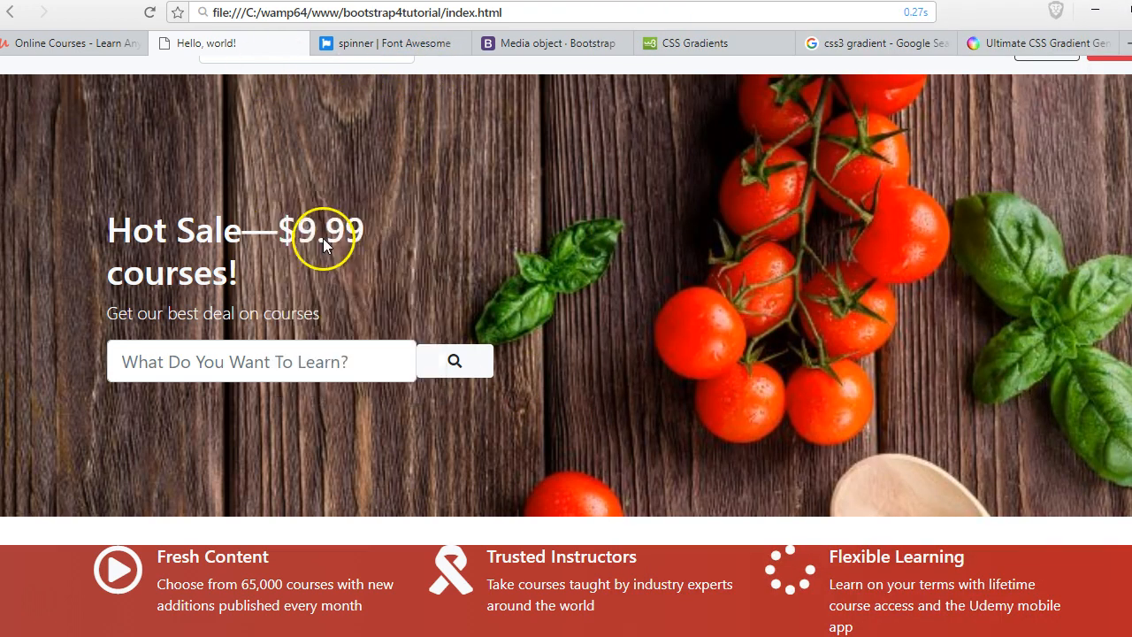
mouse_move(1113, 269)
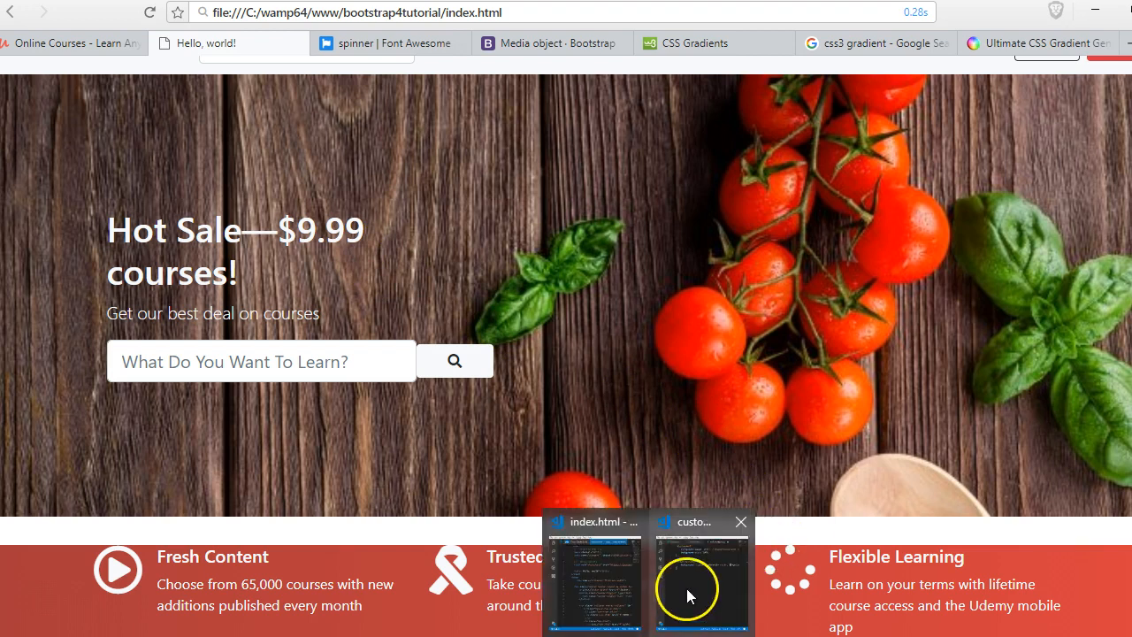
left_click(698, 575)
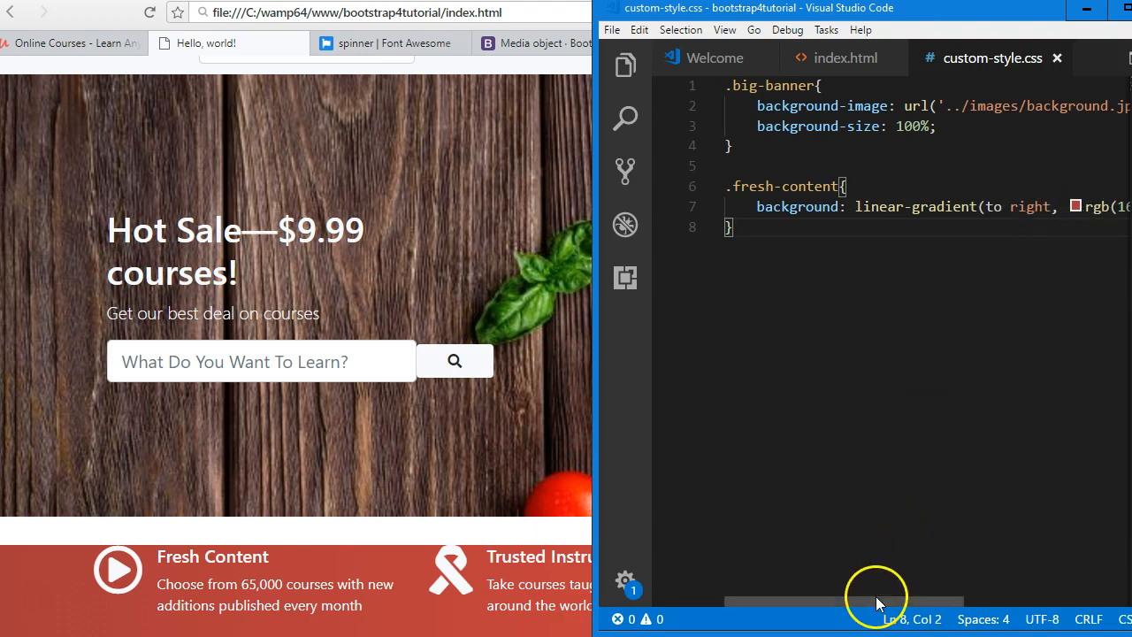
scroll("right", 3)
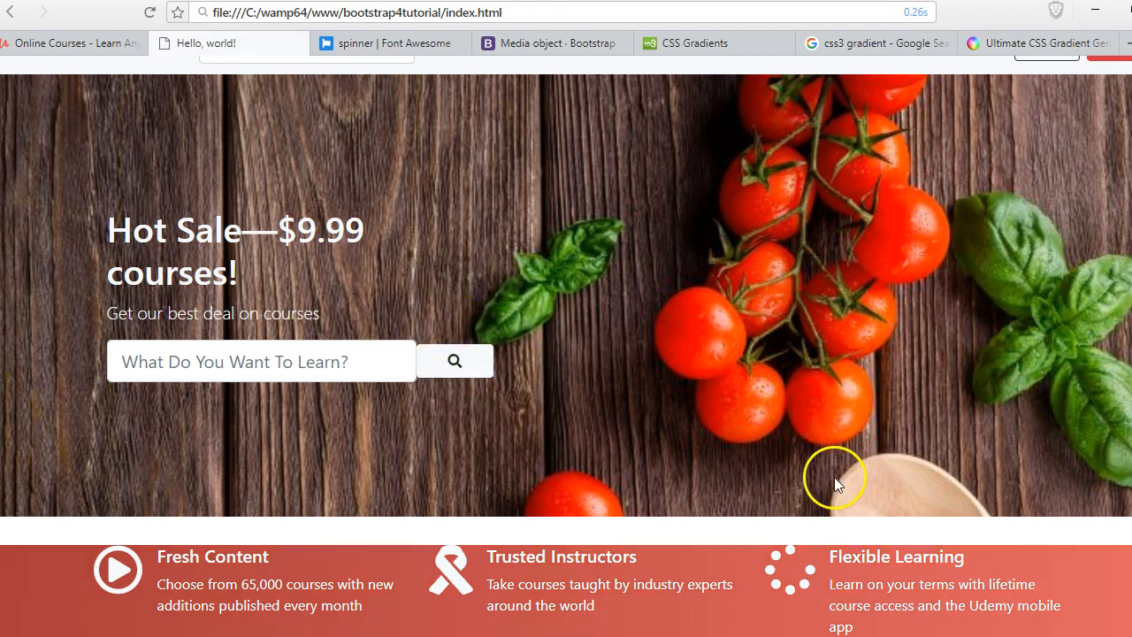
mouse_move(782, 499)
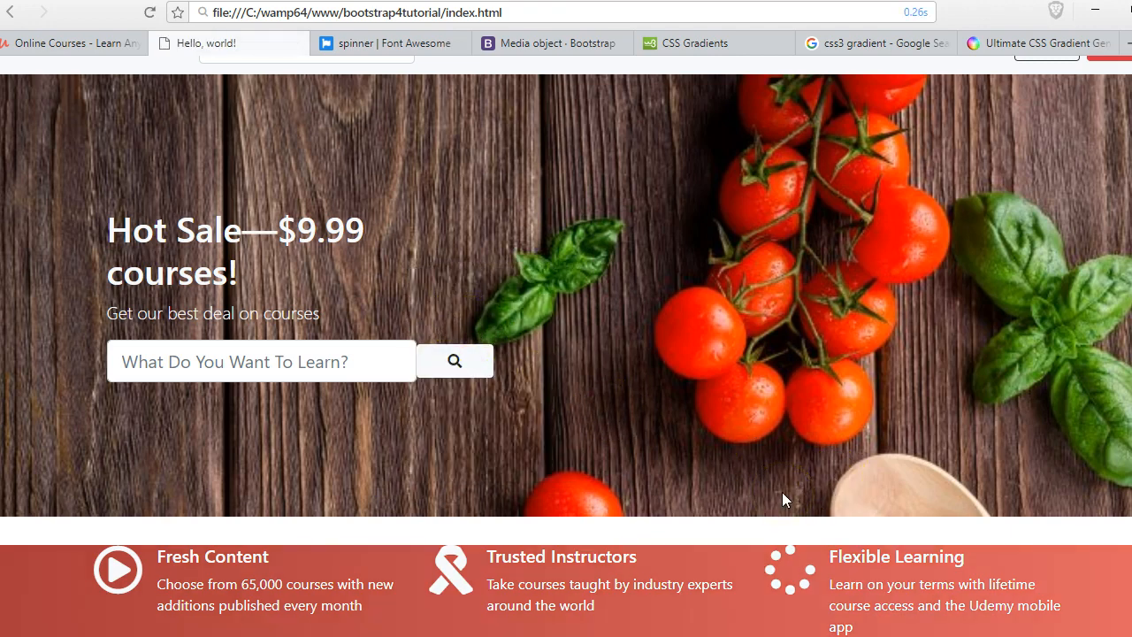
left_click(67, 43)
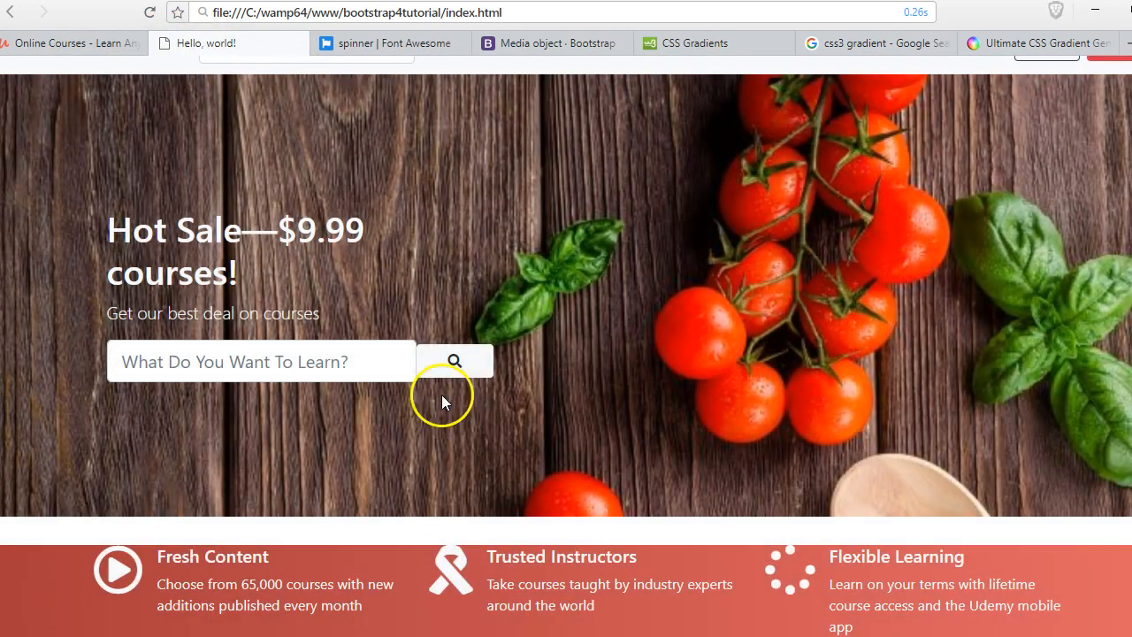
mouse_move(322, 575)
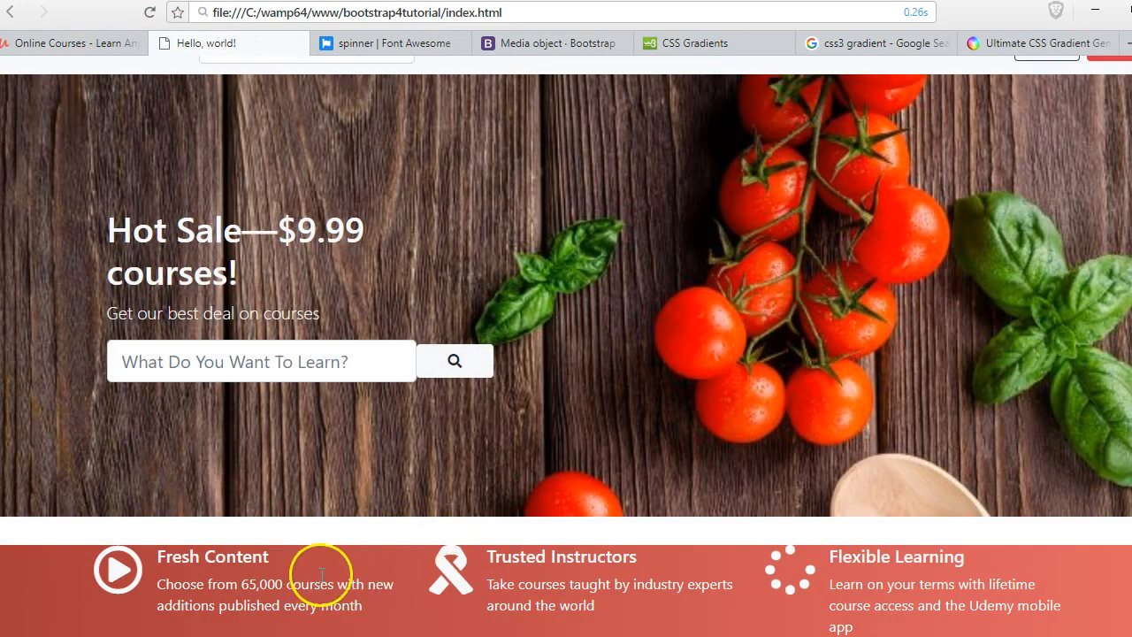
mouse_move(457, 517)
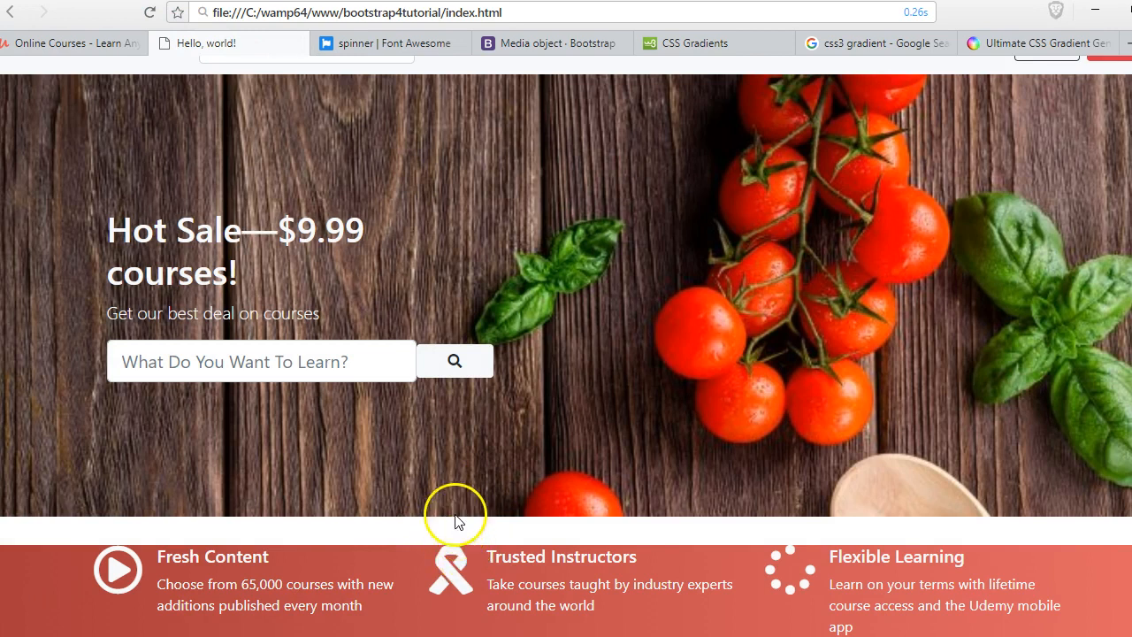
mouse_move(433, 524)
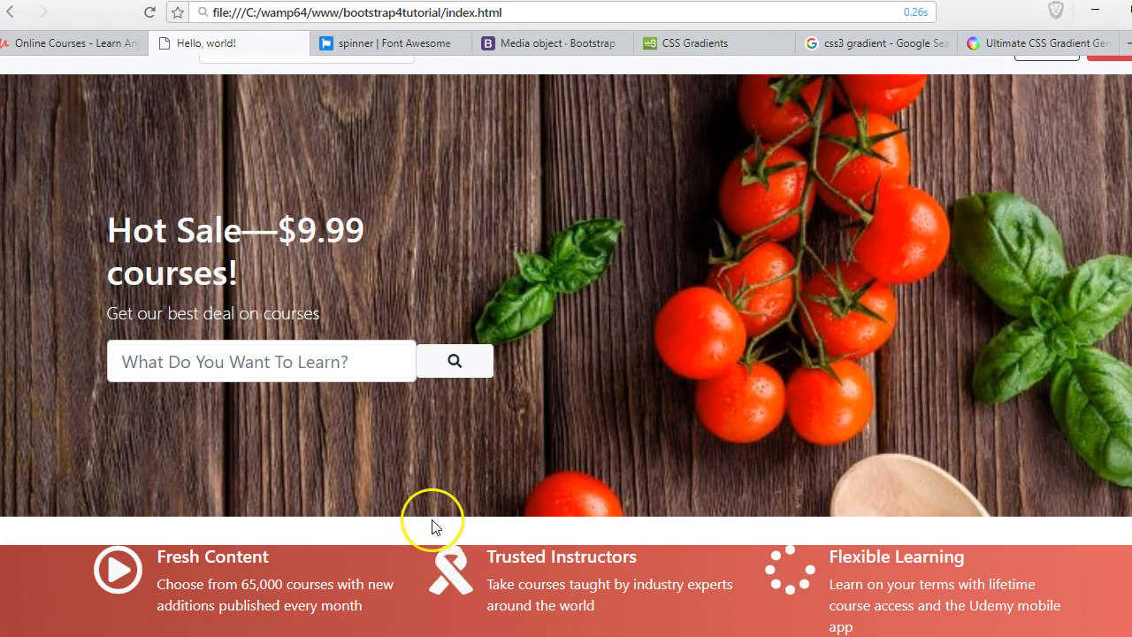
mouse_move(113, 575)
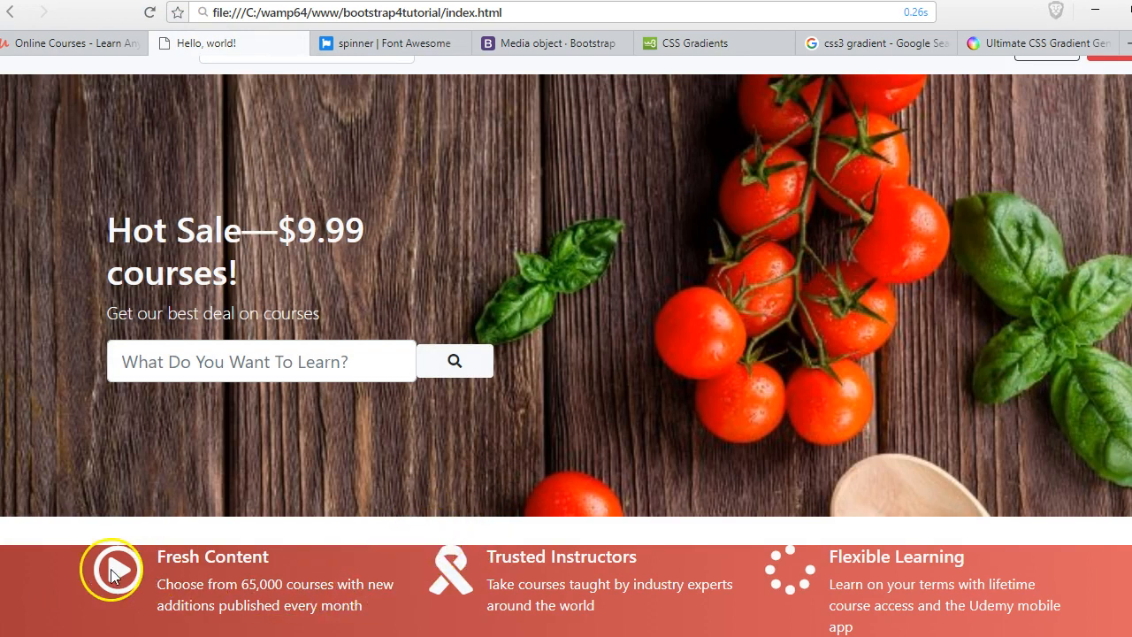